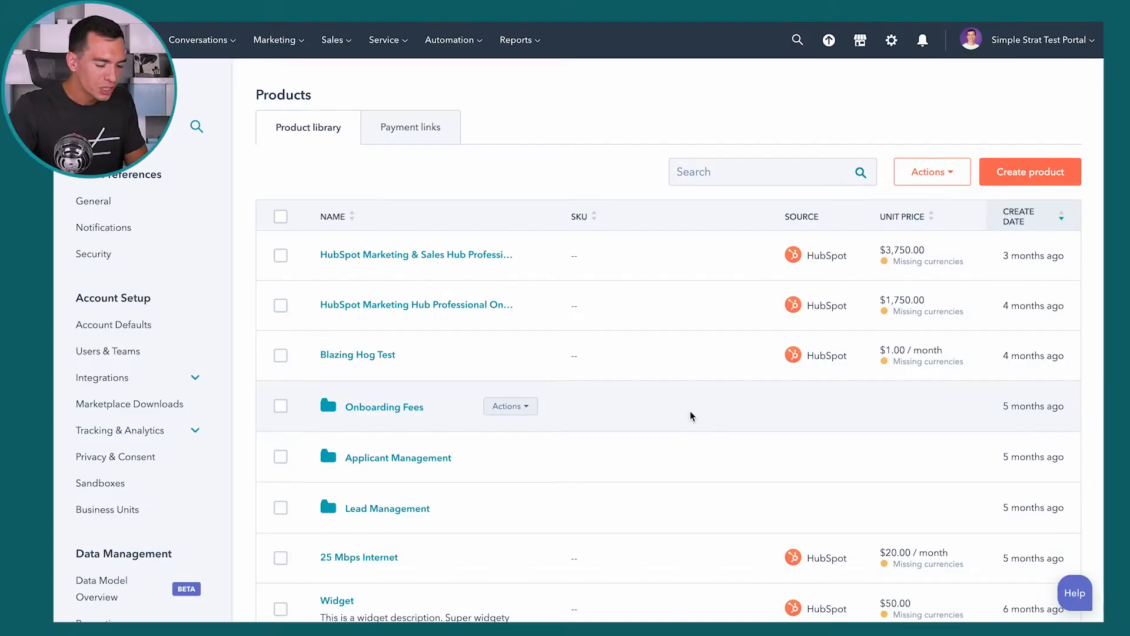
{"action": "mouse_move", "coordinate": [674, 309]}
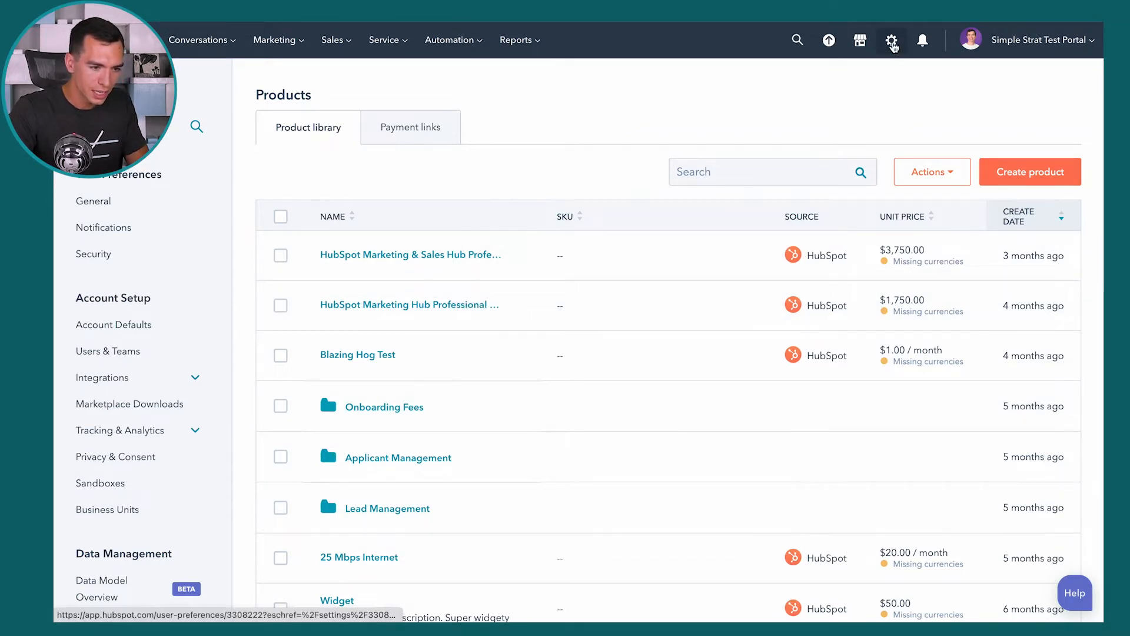
{"action": "mouse_move", "coordinate": [102, 377]}
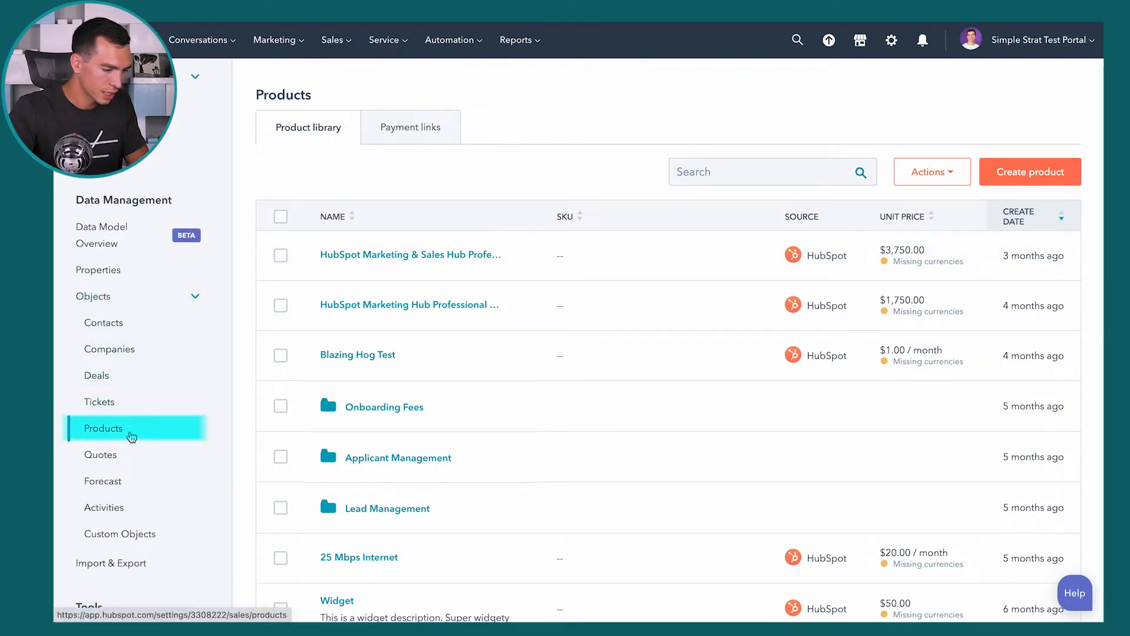
{"action": "mouse_move", "coordinate": [483, 326]}
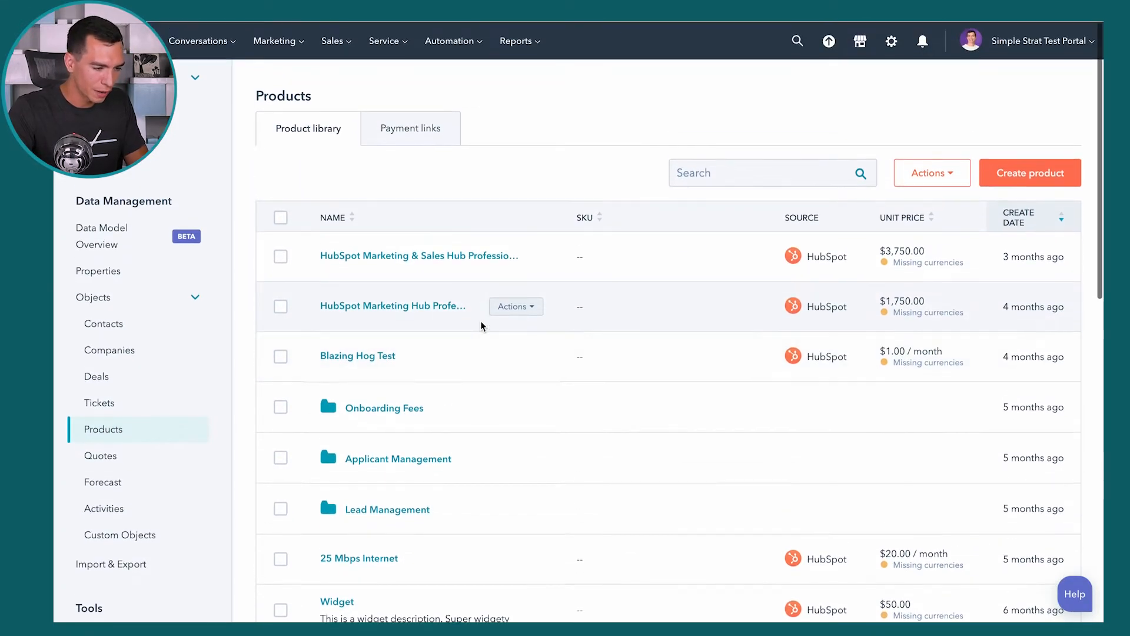
{"action": "mouse_move", "coordinate": [434, 408]}
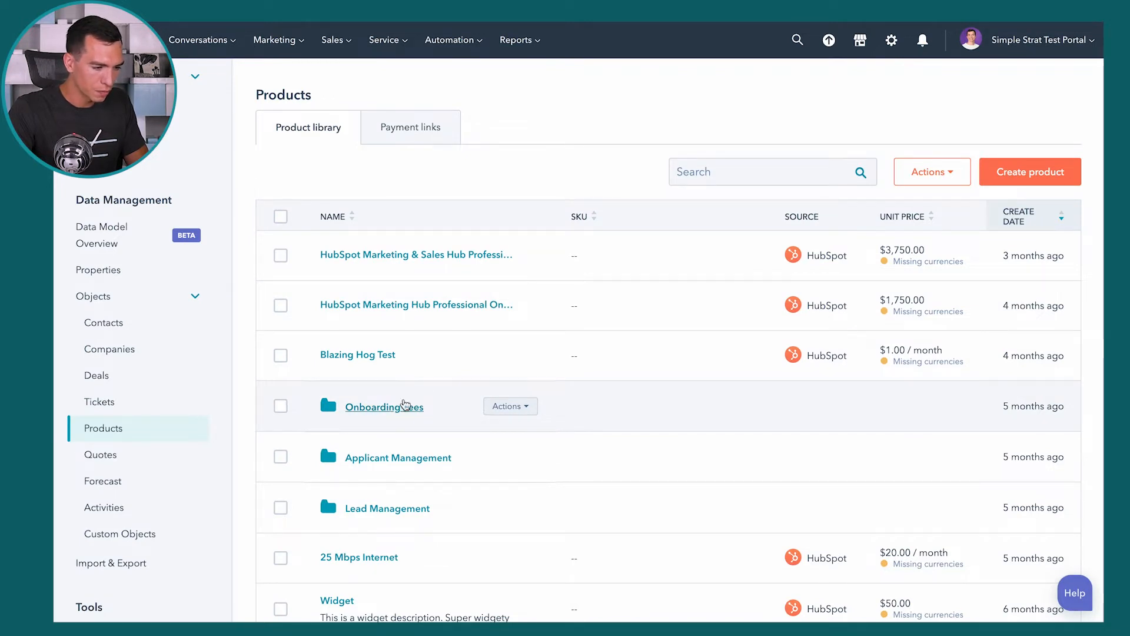
{"action": "mouse_move", "coordinate": [607, 277]}
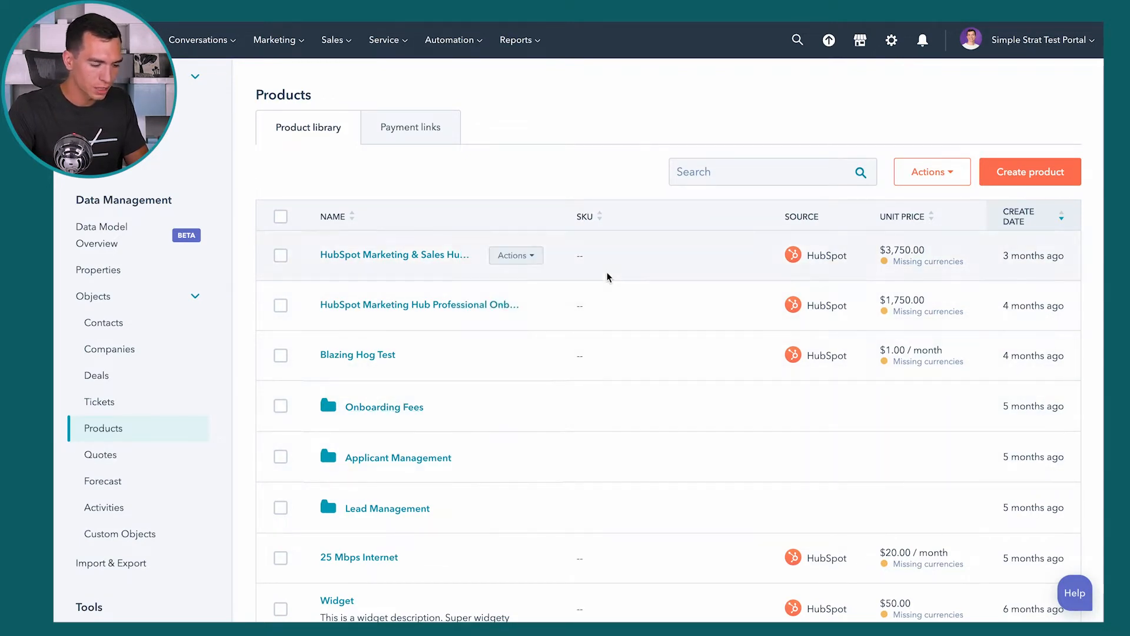
Step: Start a new product and name it 'Product 1'
{"action": "scroll", "scroll_direction": "down", "scroll_amount": 3}
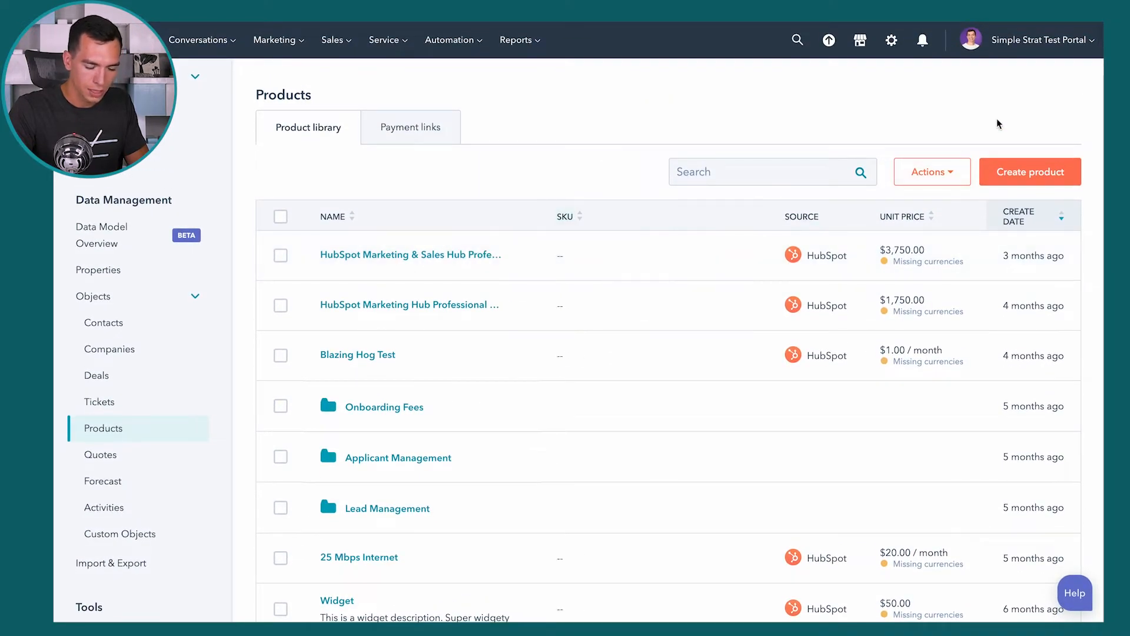
{"action": "mouse_move", "coordinate": [1034, 171]}
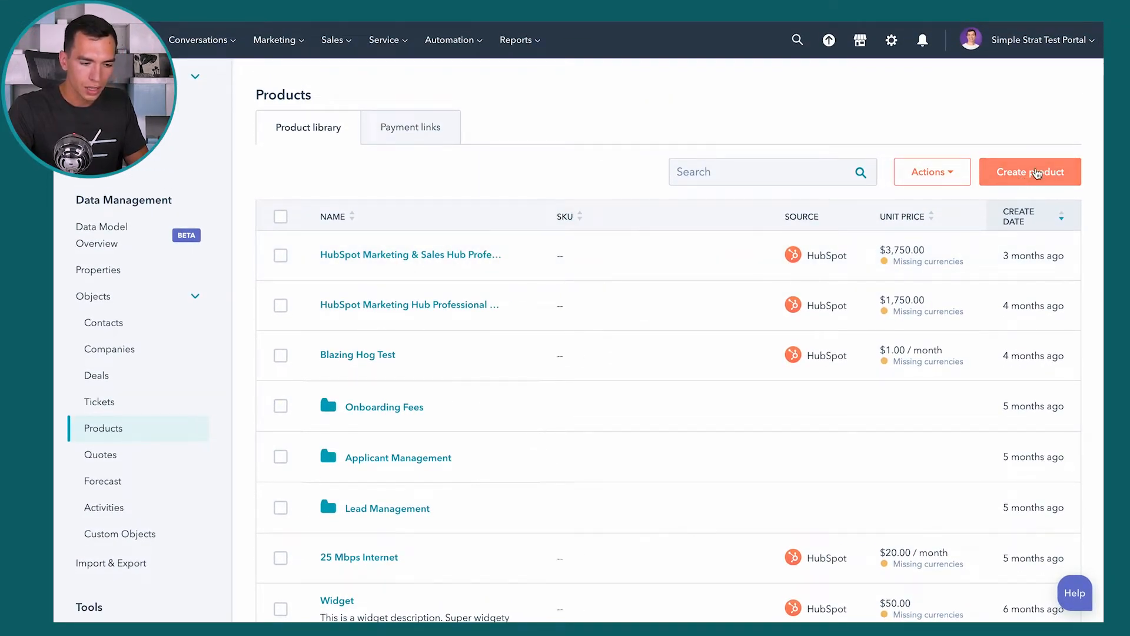
{"action": "left_click", "coordinate": [1030, 172]}
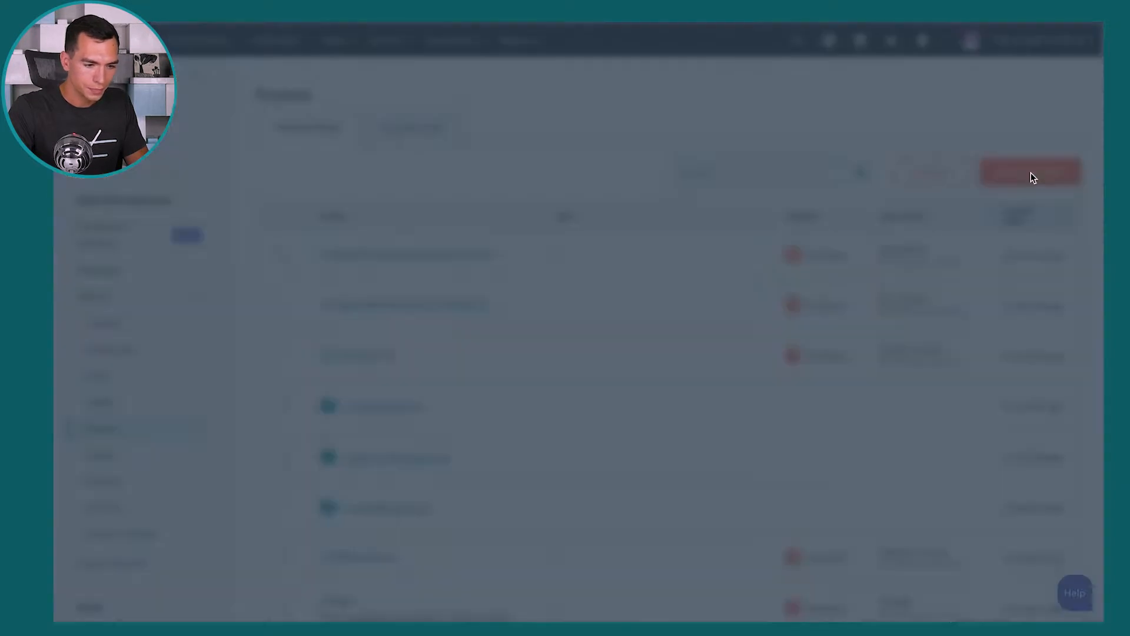
{"action": "left_click", "coordinate": [1030, 173]}
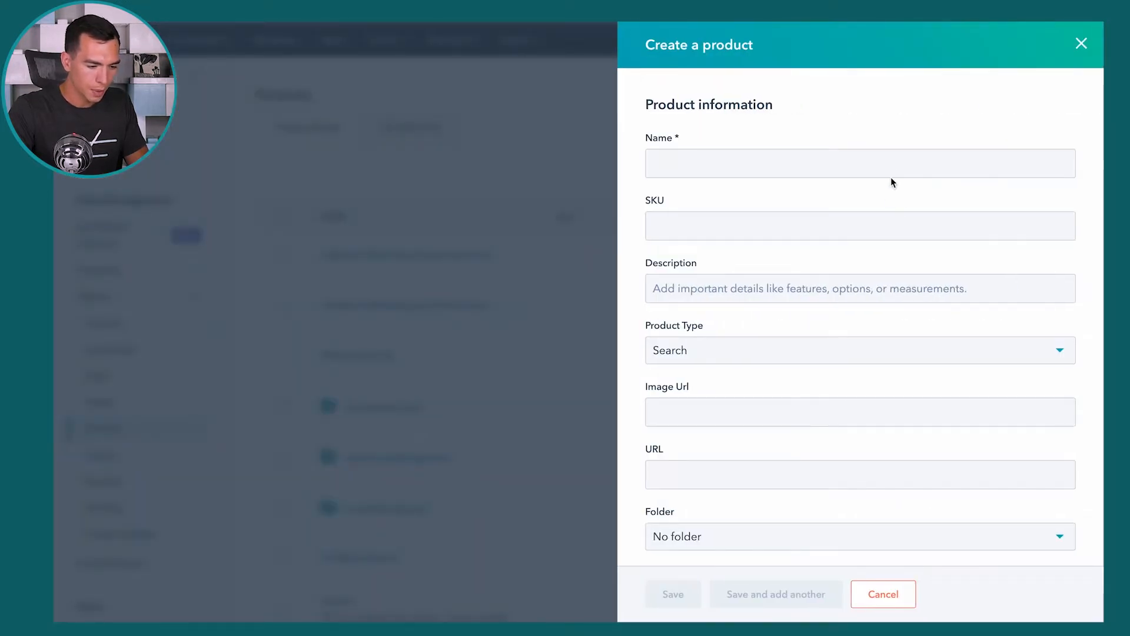
{"action": "scroll", "scroll_direction": "down", "scroll_amount": 3}
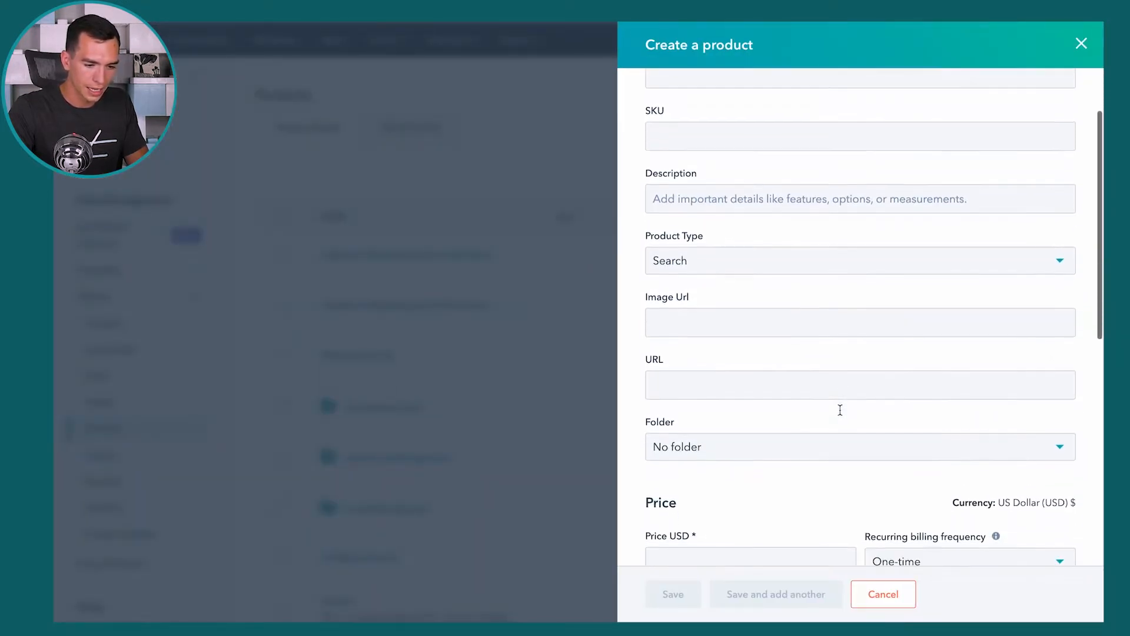
{"action": "scroll", "scroll_direction": "up", "scroll_amount": 3}
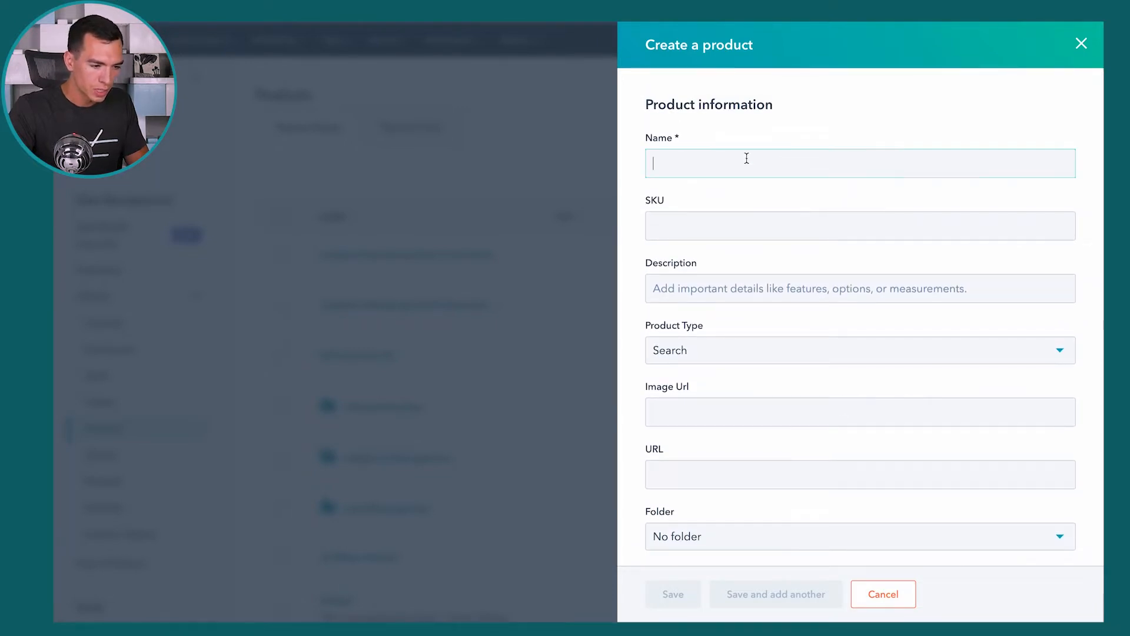
{"action": "type", "text": "P"}
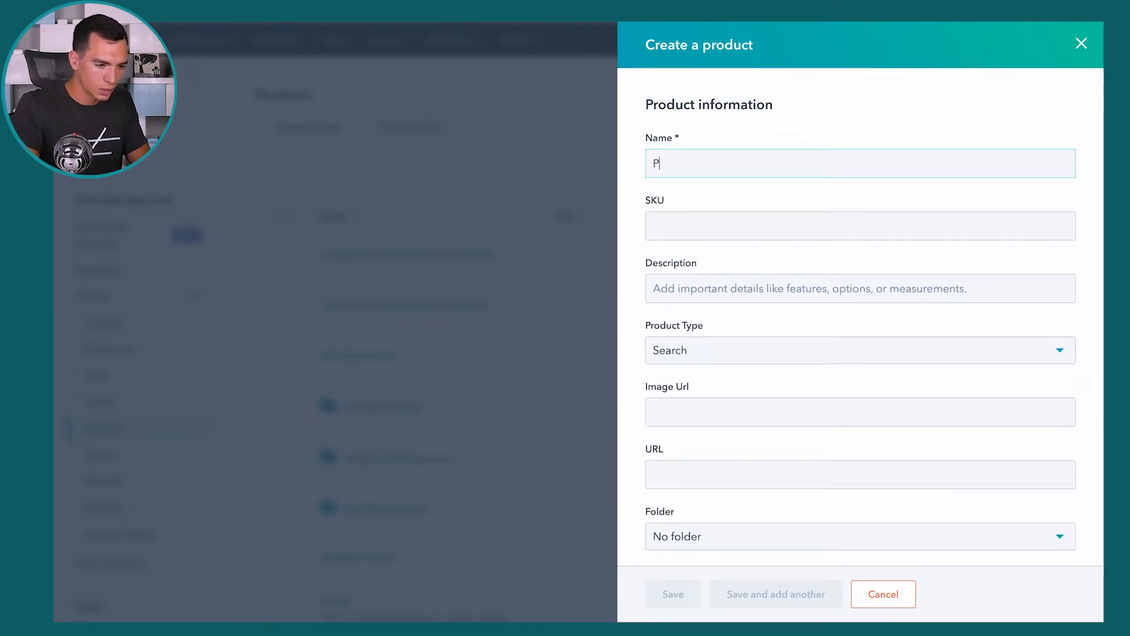
{"action": "type", "text": "roduct"}
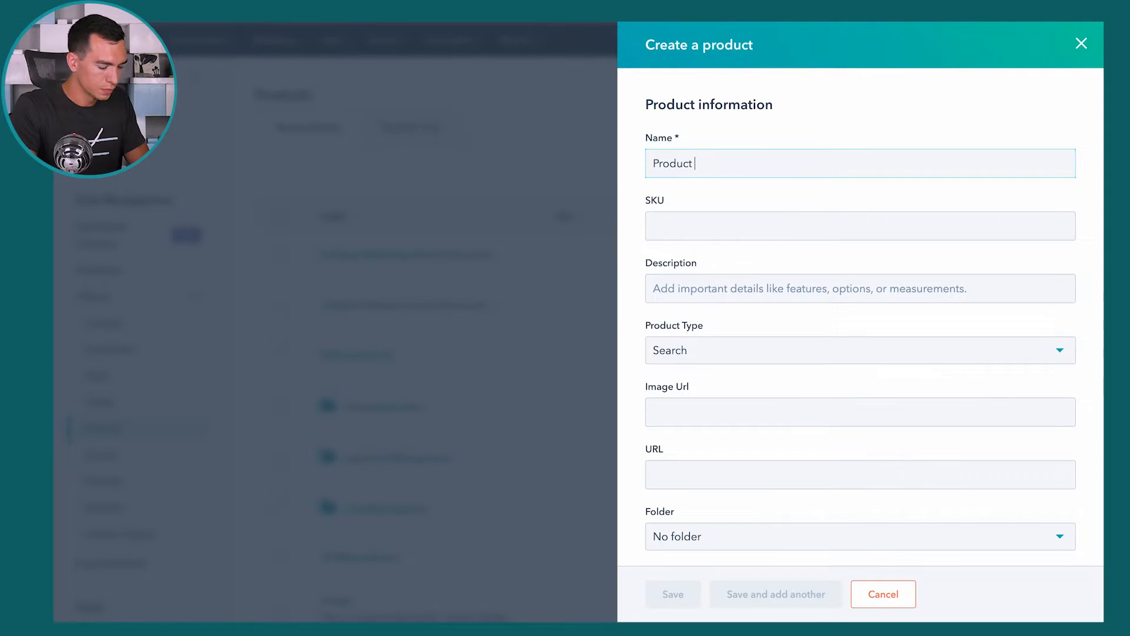
{"action": "type", "text": "1"}
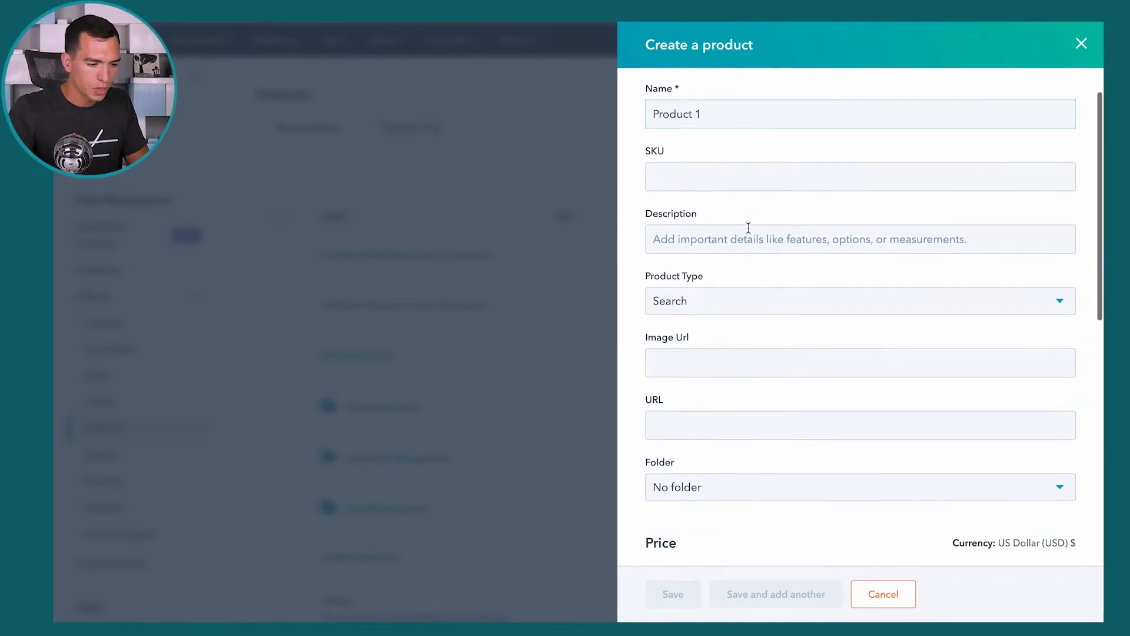
Step: Set Product 1's price to $10.00 with one-time billing and save it
{"action": "scroll", "scroll_direction": "down", "scroll_amount": 3}
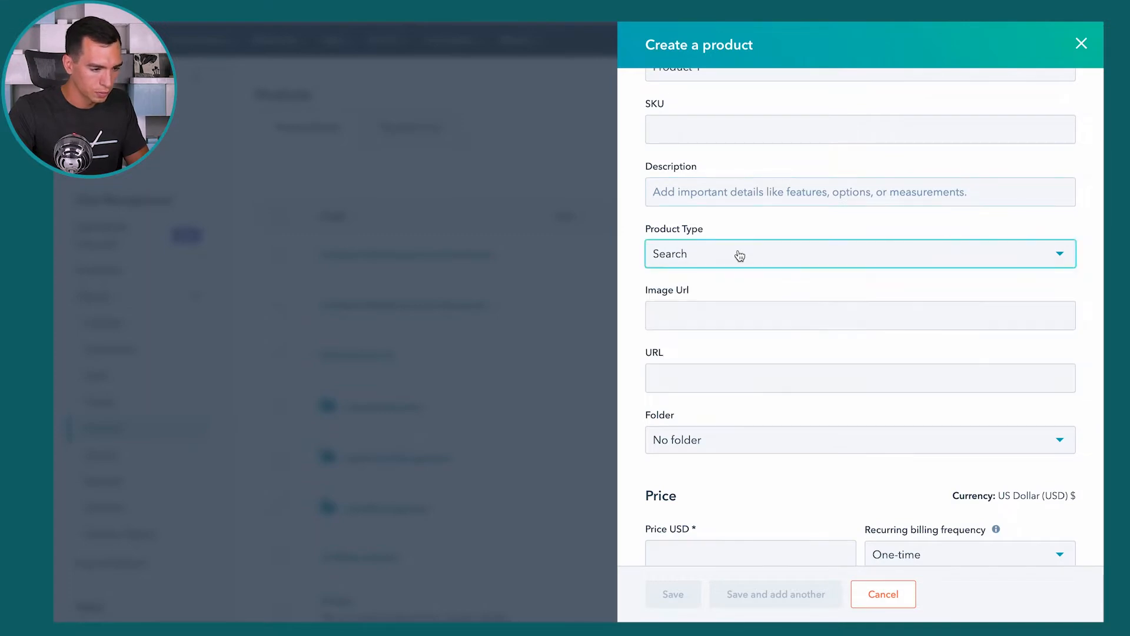
{"action": "scroll", "scroll_direction": "down", "scroll_amount": 3}
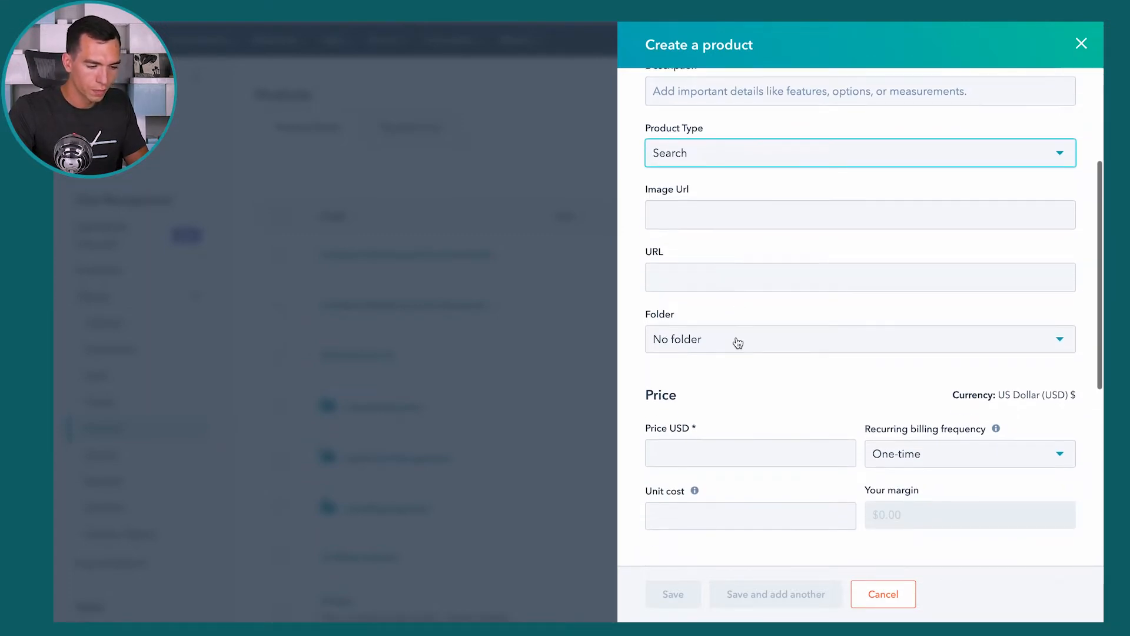
{"action": "scroll", "scroll_direction": "down", "scroll_amount": 3}
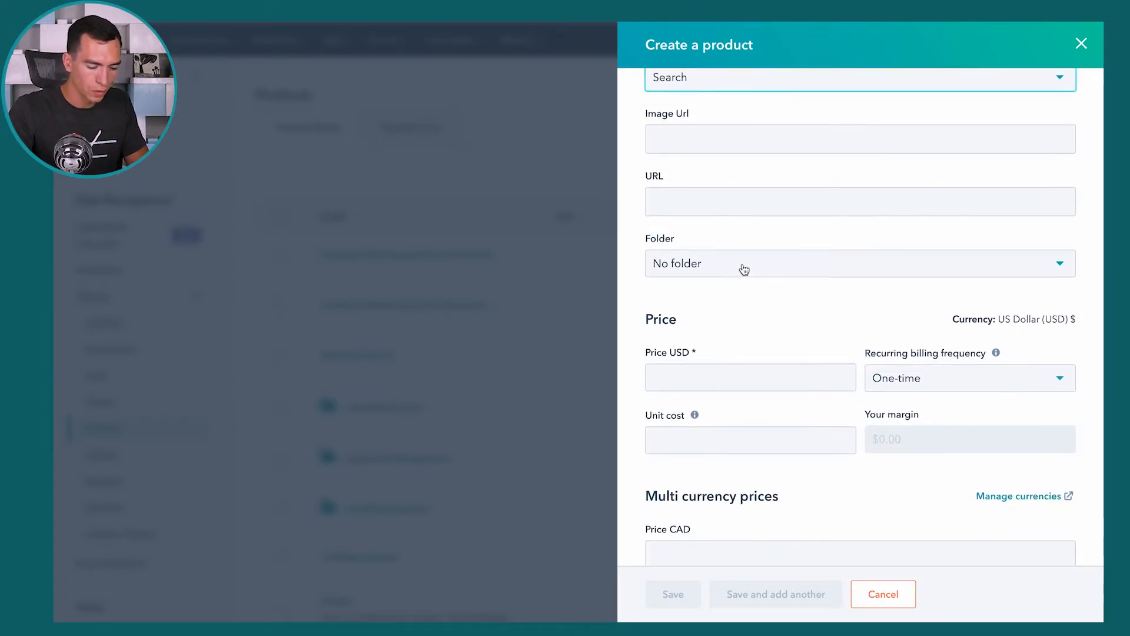
{"action": "scroll", "scroll_direction": "down", "scroll_amount": 3}
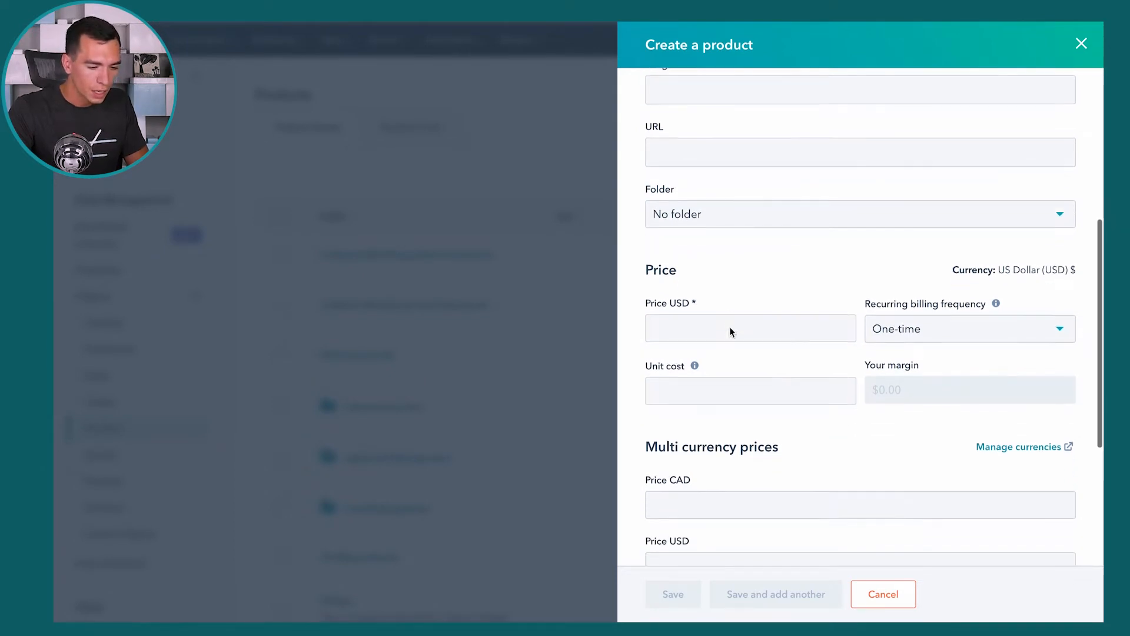
{"action": "scroll", "scroll_direction": "down", "scroll_amount": 3}
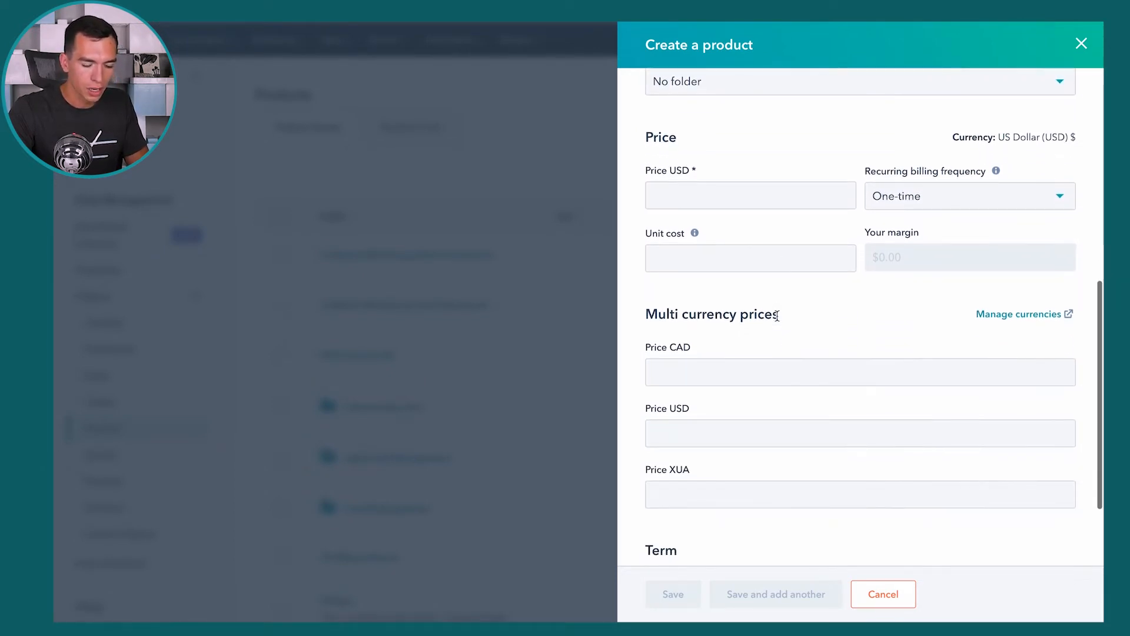
{"action": "scroll", "scroll_direction": "down", "scroll_amount": 3}
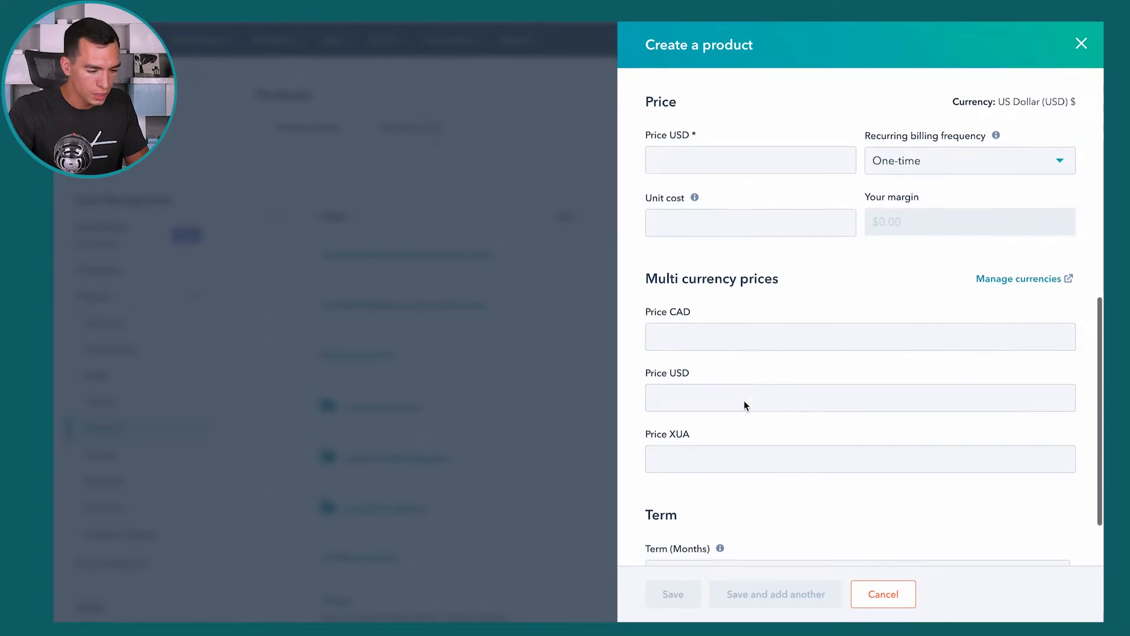
{"action": "scroll", "scroll_direction": "down", "scroll_amount": 3}
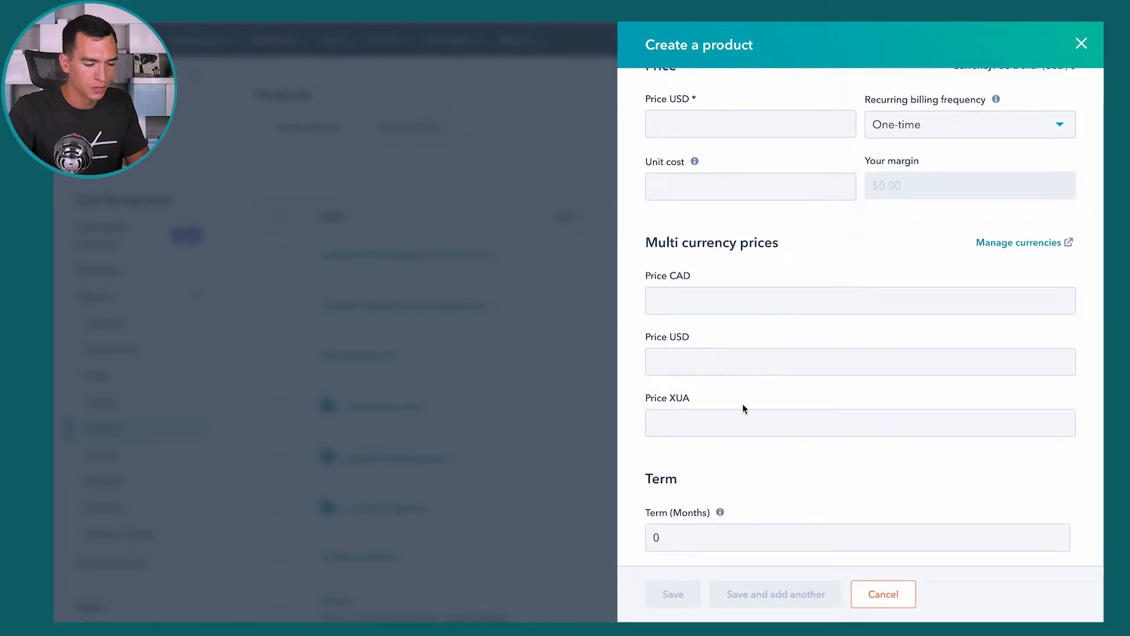
{"action": "scroll", "scroll_direction": "down", "scroll_amount": 3}
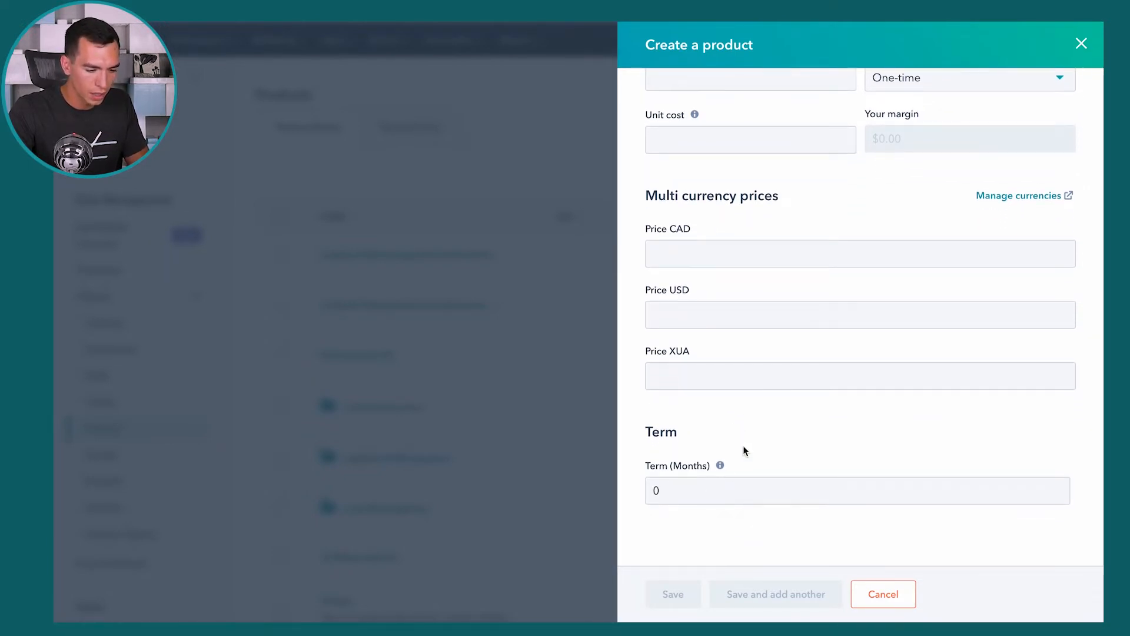
{"action": "scroll", "scroll_direction": "up", "scroll_amount": 3}
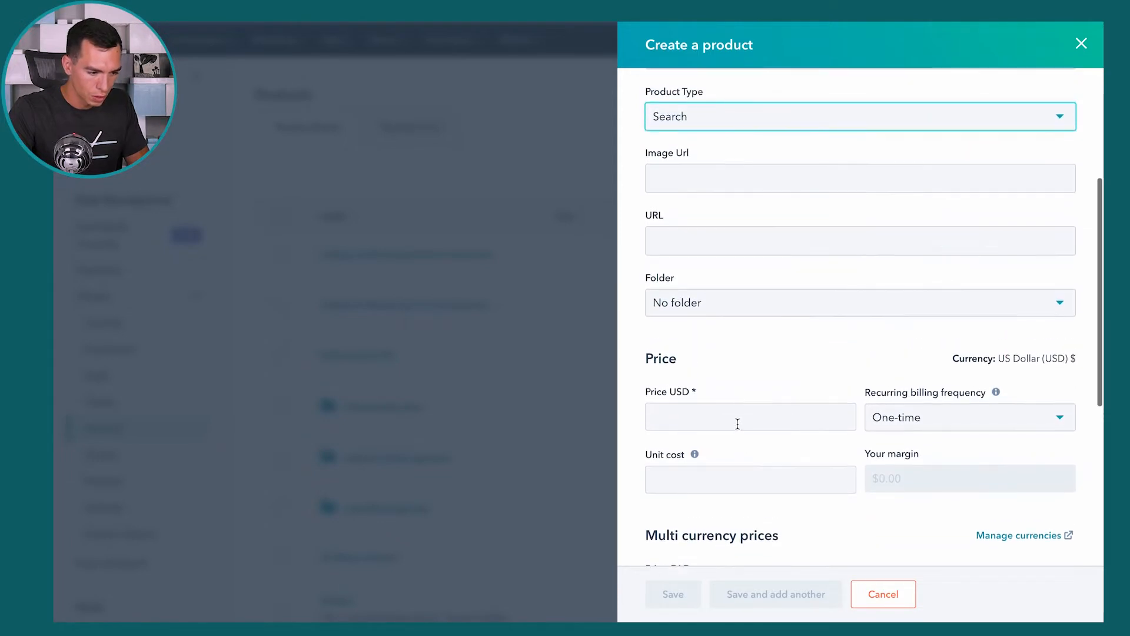
{"action": "type", "text": "10"}
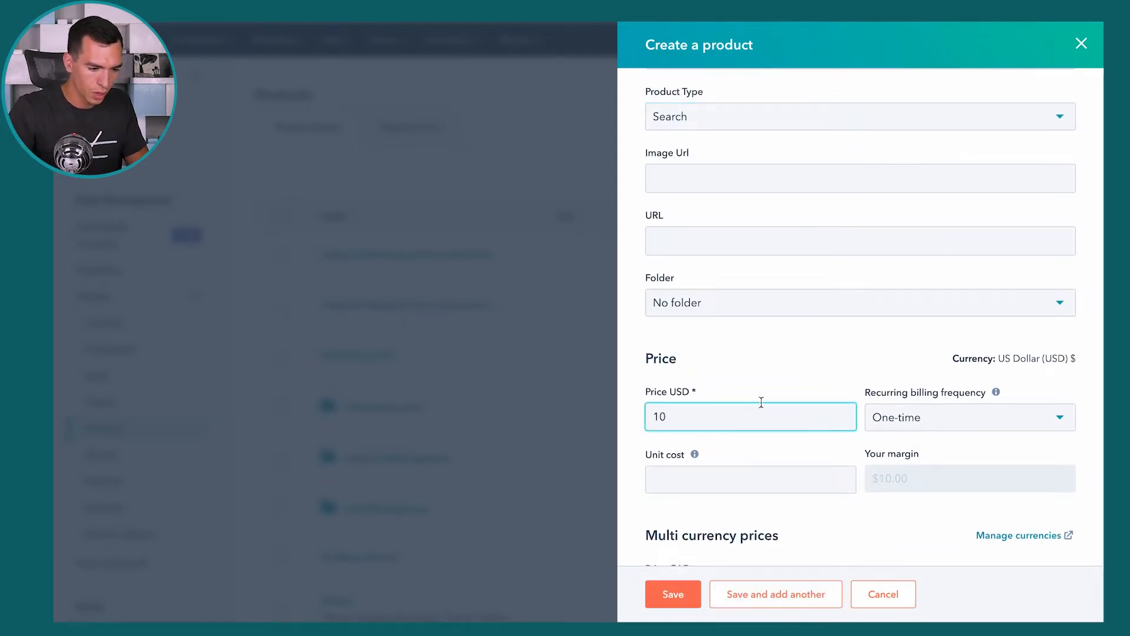
{"action": "scroll", "scroll_direction": "down", "scroll_amount": 3}
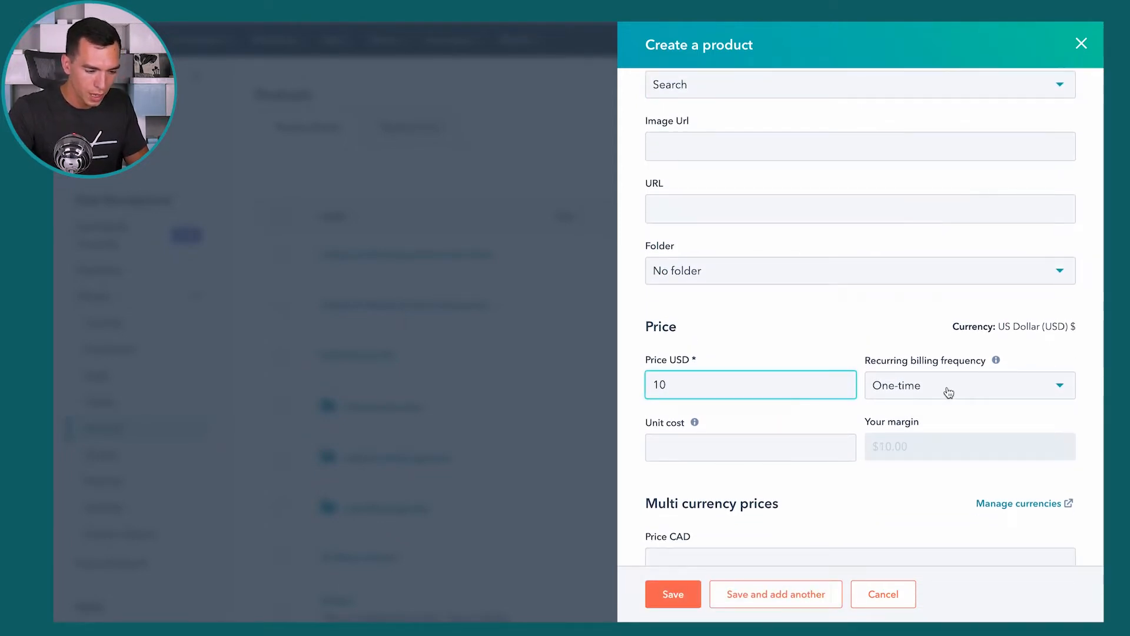
{"action": "left_click", "coordinate": [968, 385]}
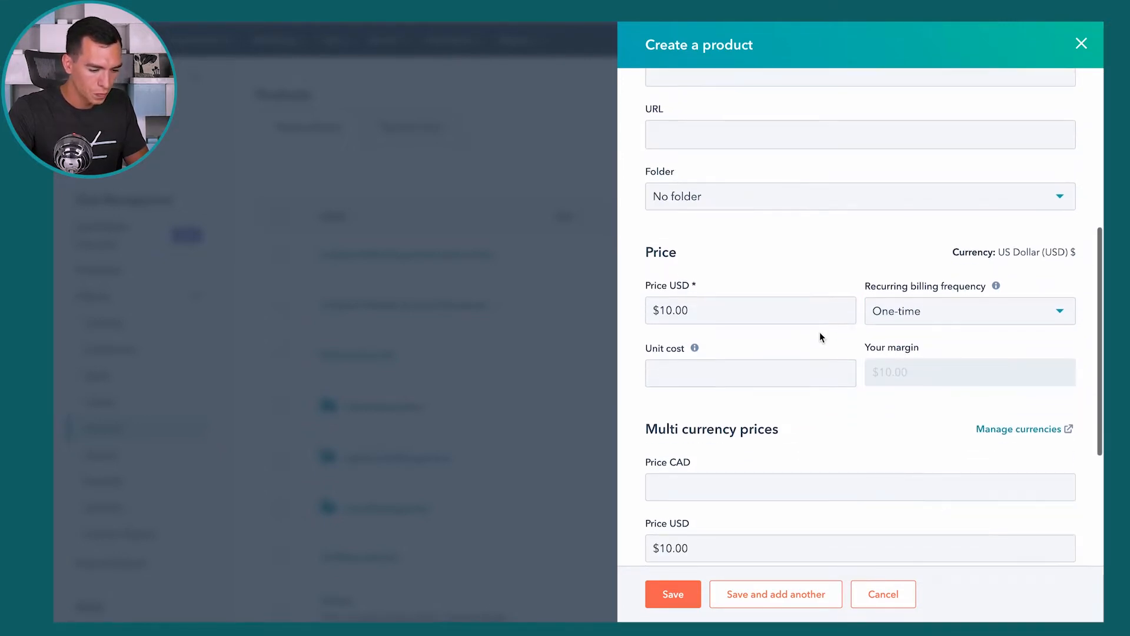
{"action": "left_click", "coordinate": [672, 594]}
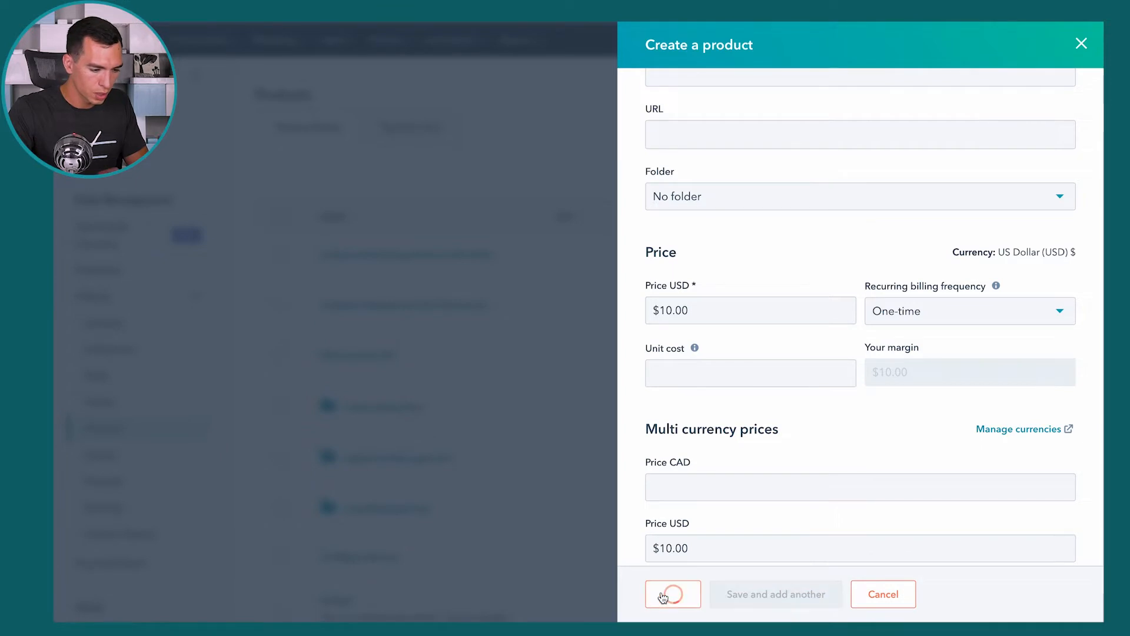
{"action": "left_click", "coordinate": [672, 594]}
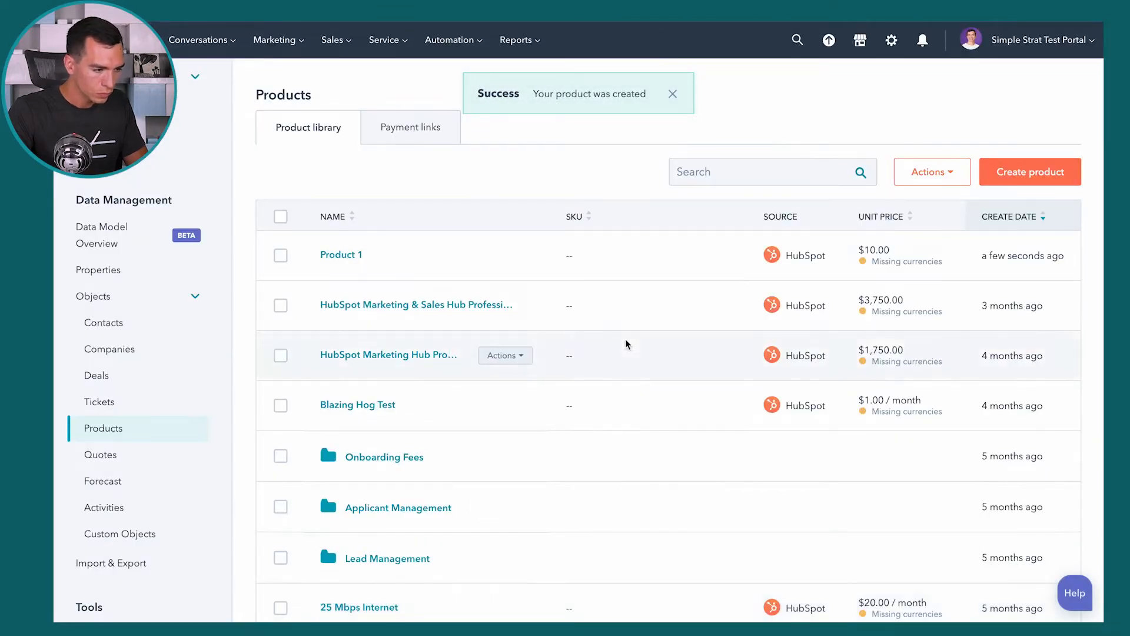
{"action": "mouse_move", "coordinate": [584, 276]}
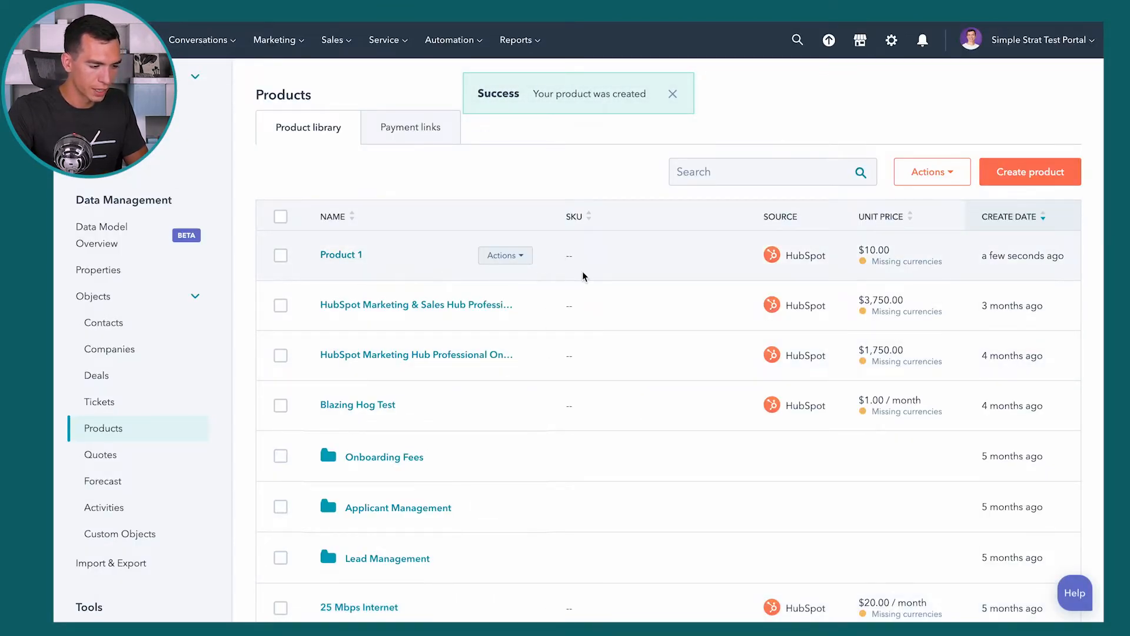
{"action": "left_click", "coordinate": [672, 94]}
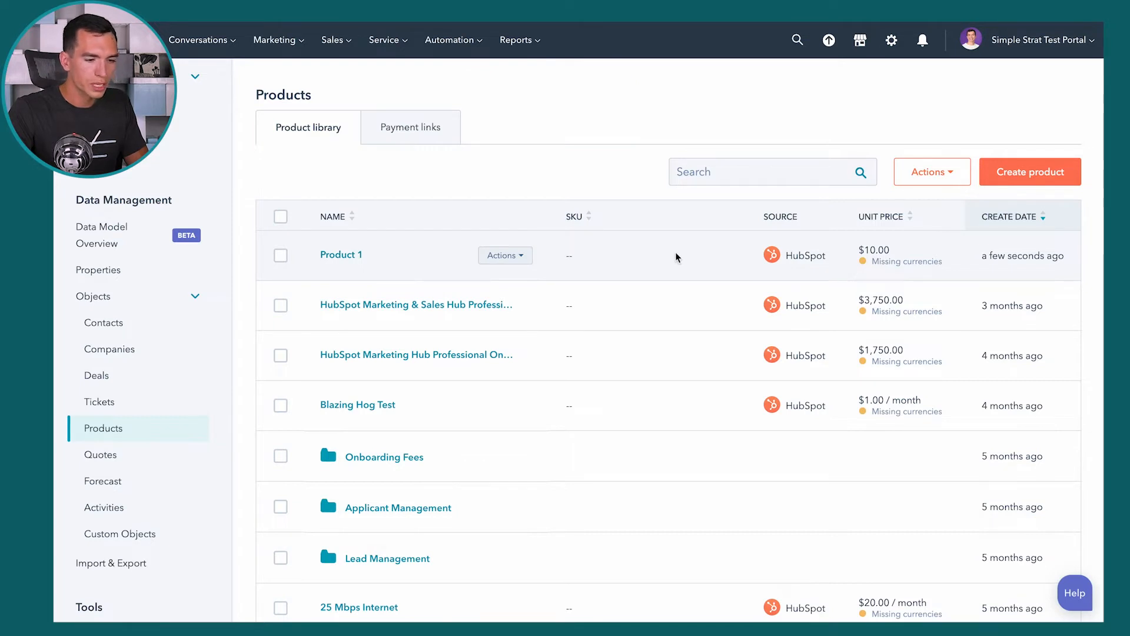
{"action": "mouse_move", "coordinate": [834, 218]}
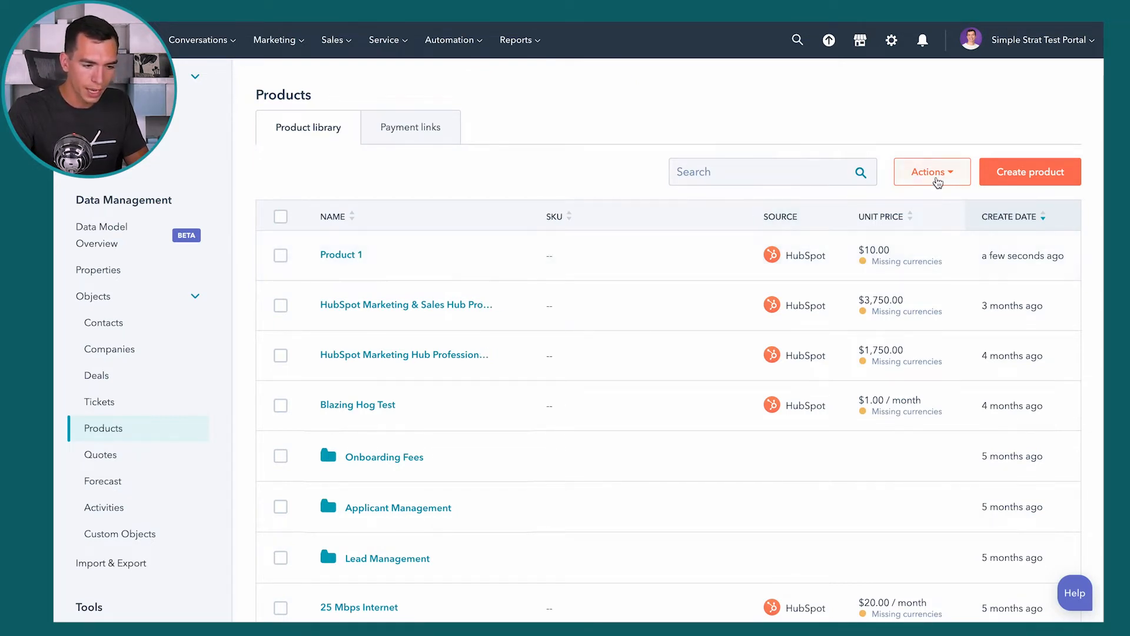
{"action": "left_click", "coordinate": [931, 171]}
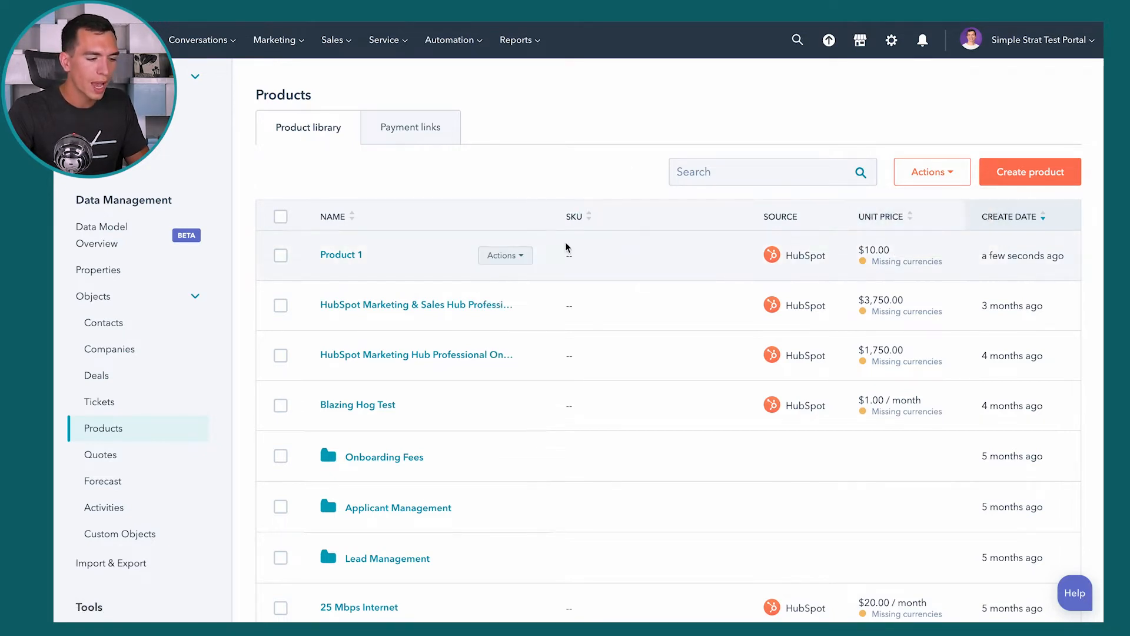
{"action": "mouse_move", "coordinate": [419, 257]}
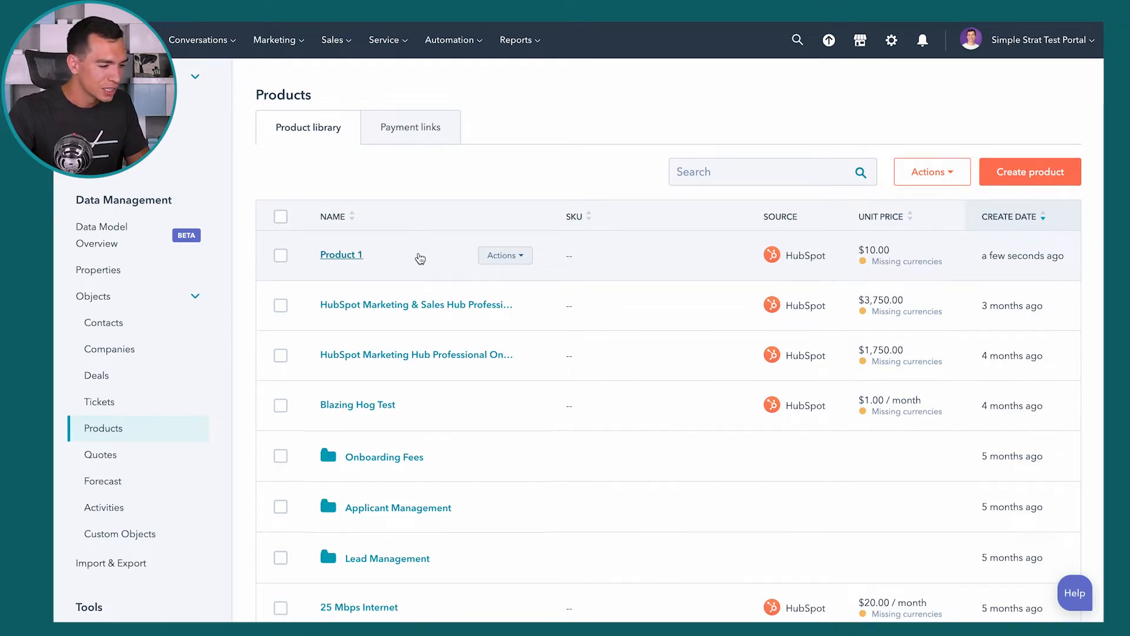
{"action": "mouse_move", "coordinate": [327, 93]}
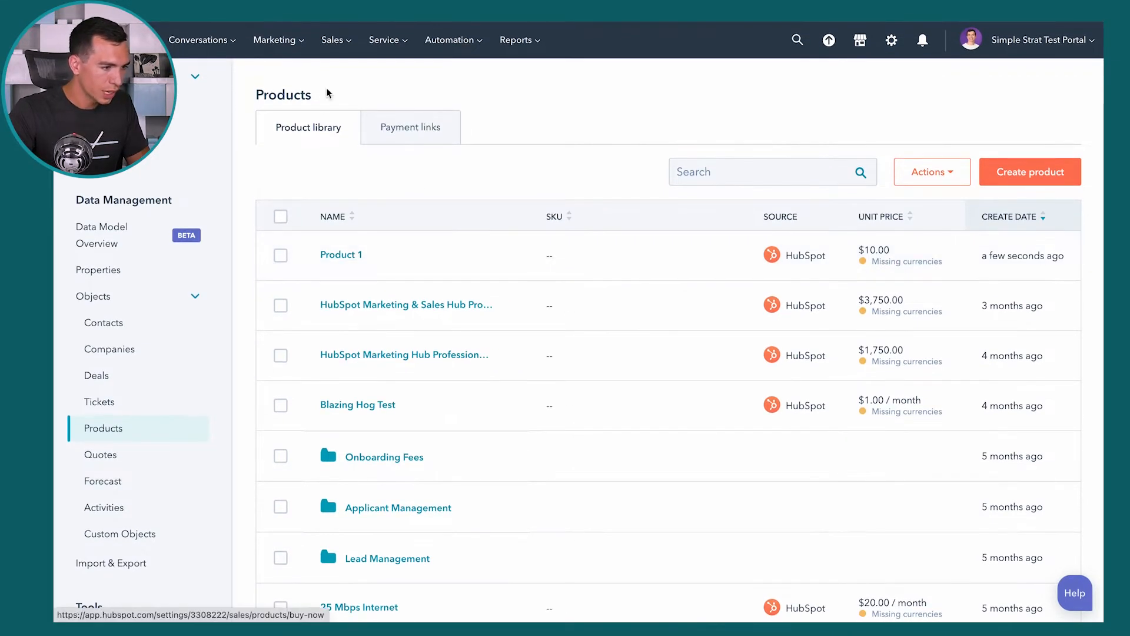
{"action": "left_click", "coordinate": [332, 40]}
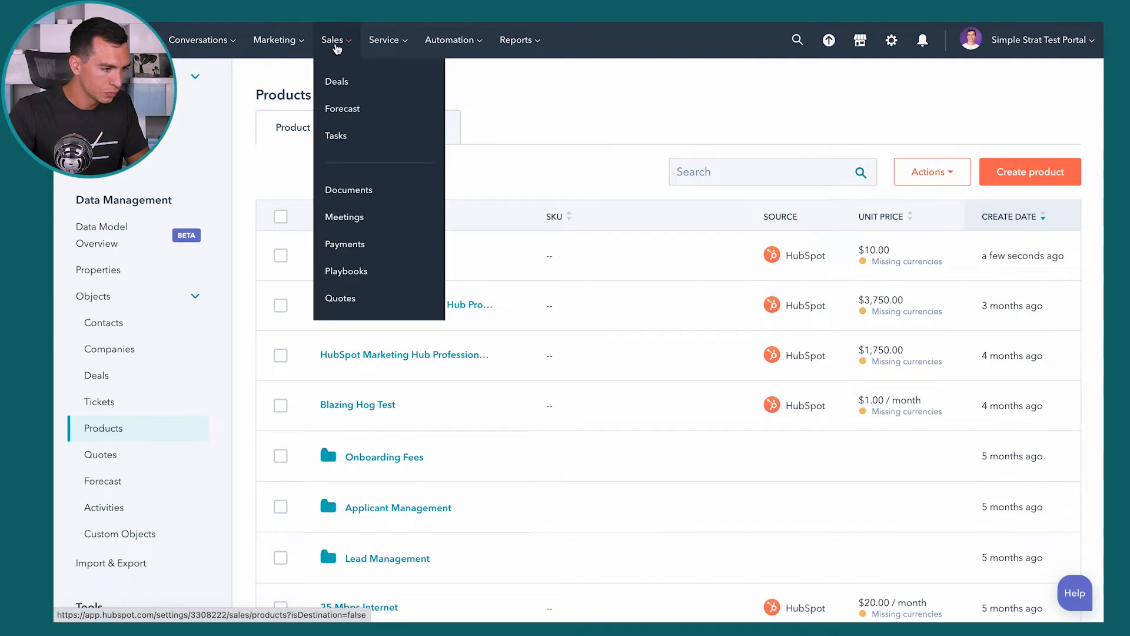
Step: Create a deal named 'new deal' from the Deals board
{"action": "left_click", "coordinate": [337, 81]}
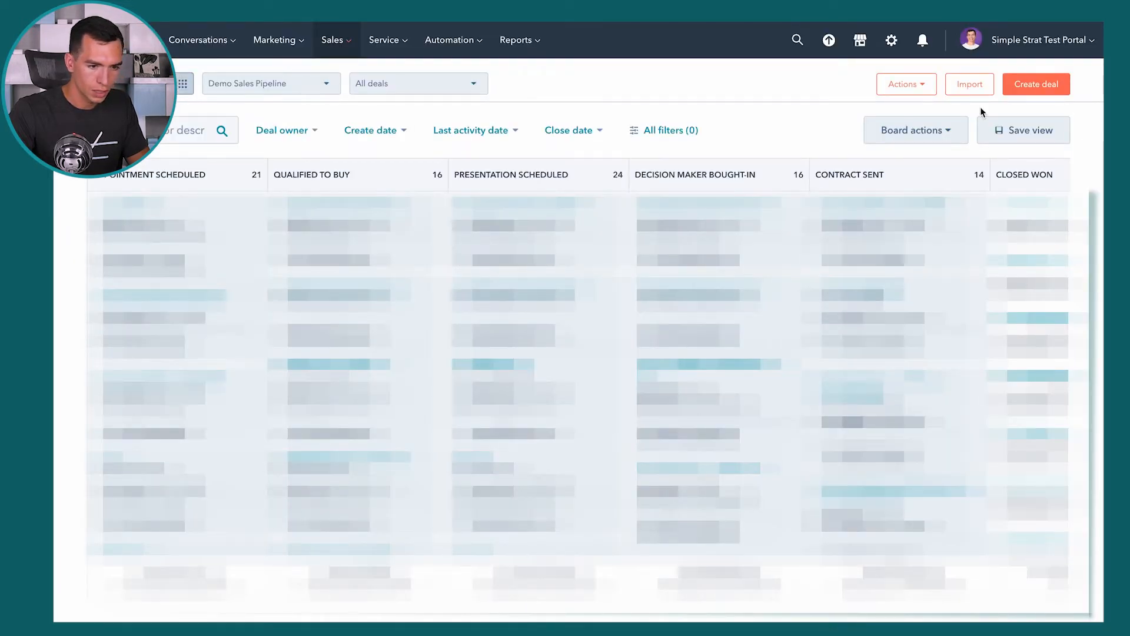
{"action": "left_click", "coordinate": [1037, 84]}
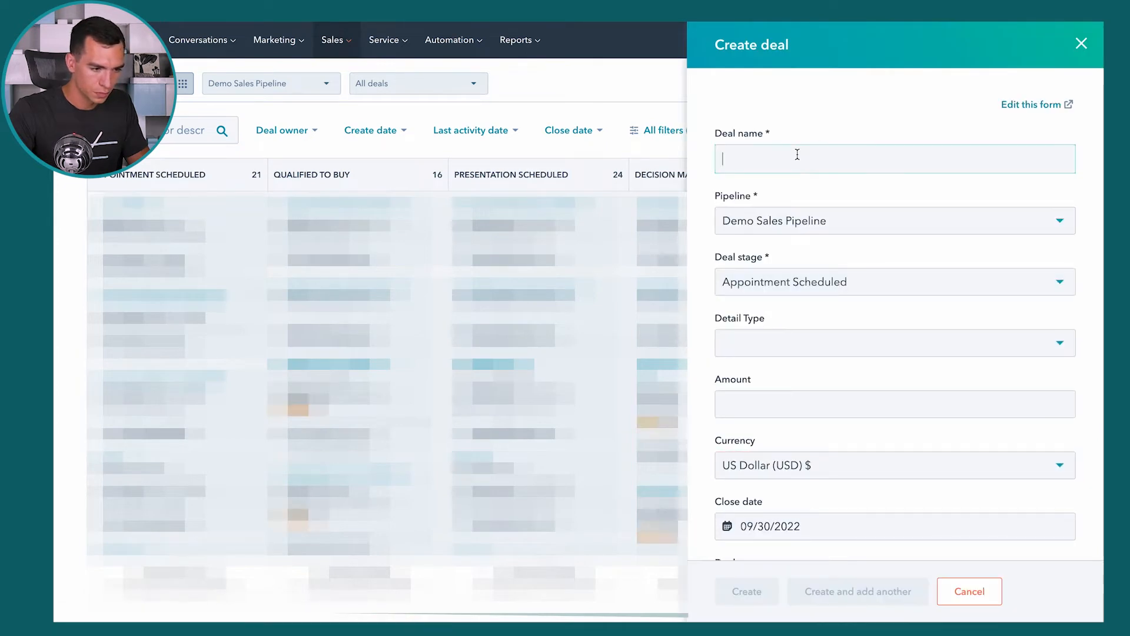
{"action": "type", "text": "new deal"}
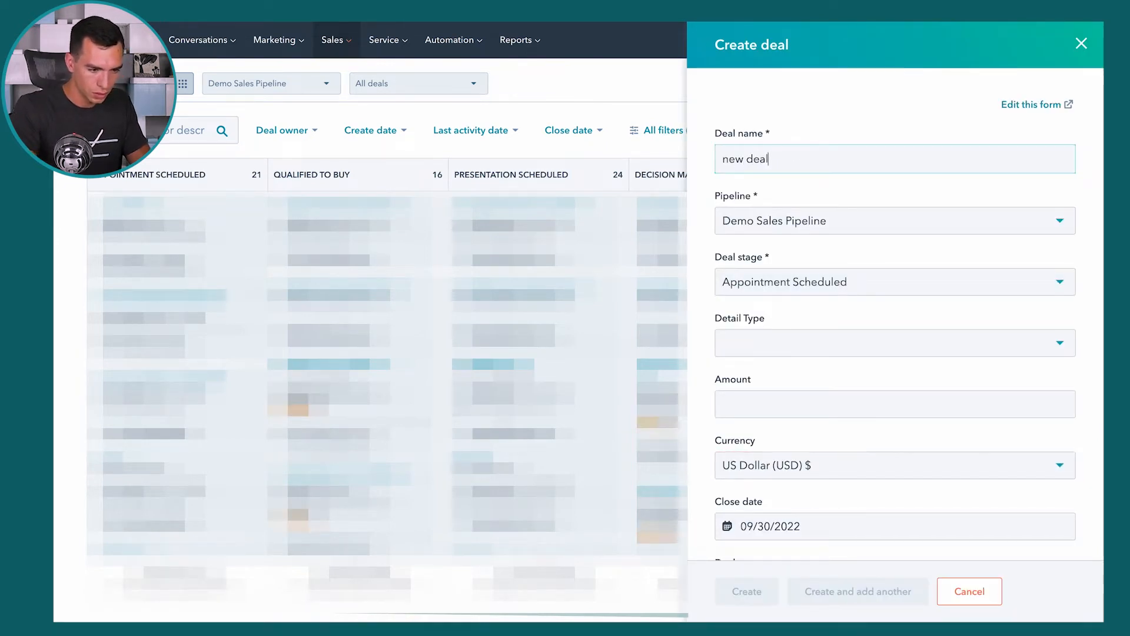
{"action": "left_click", "coordinate": [969, 591]}
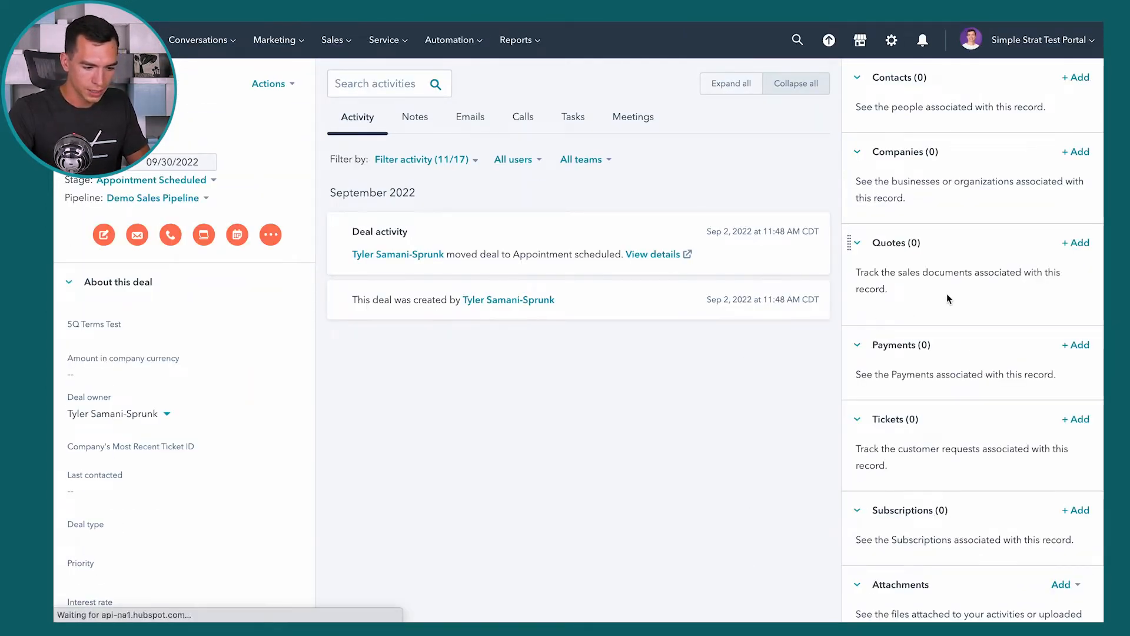
{"action": "scroll", "scroll_direction": "down", "scroll_amount": 3}
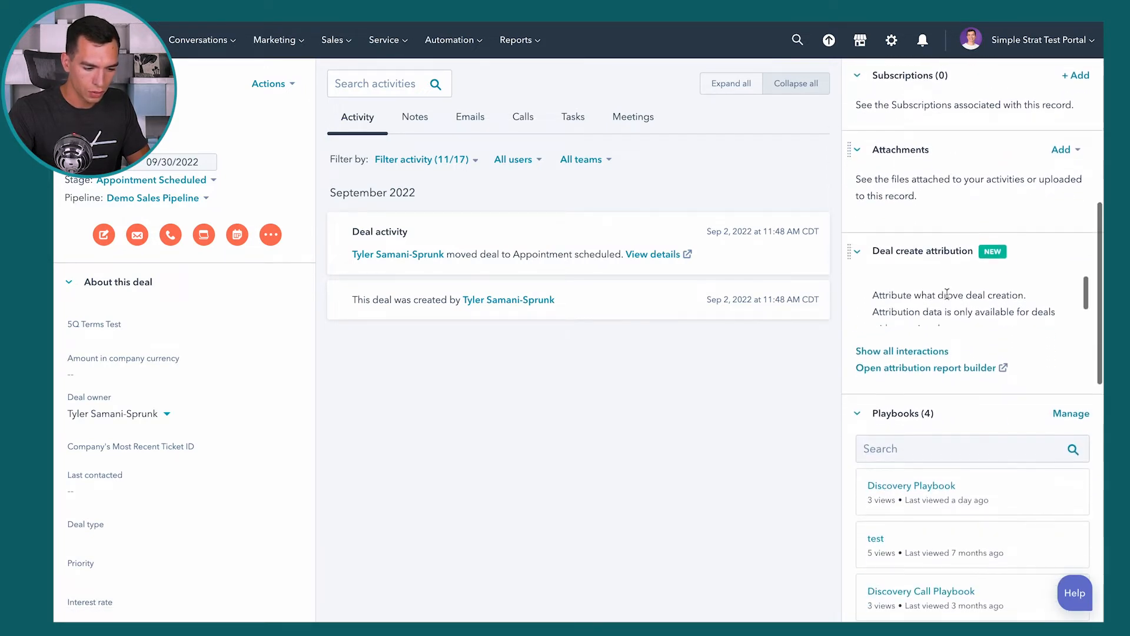
{"action": "scroll", "scroll_direction": "down", "scroll_amount": 3}
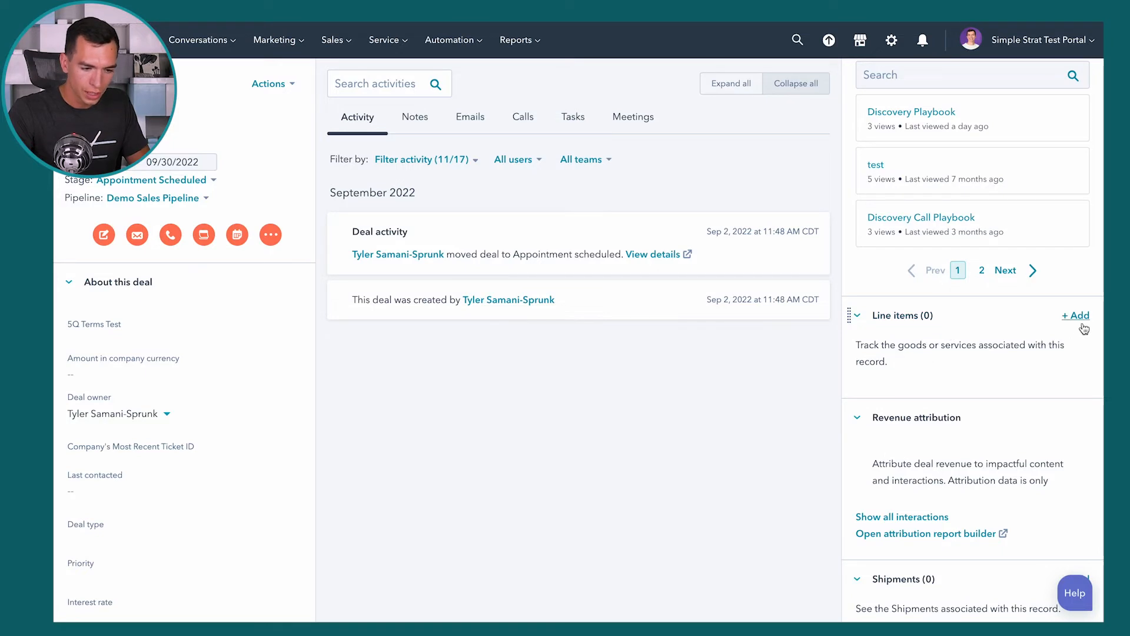
Step: Add Product 1 from the product library to the deal as a line item
{"action": "left_click", "coordinate": [1074, 315]}
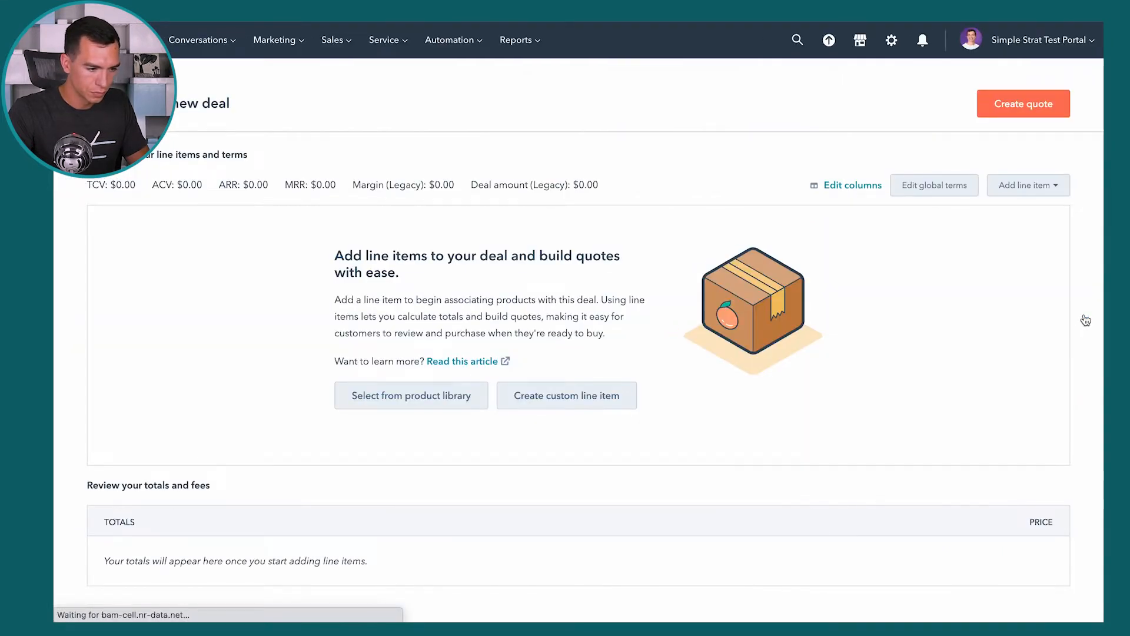
{"action": "mouse_move", "coordinate": [807, 345]}
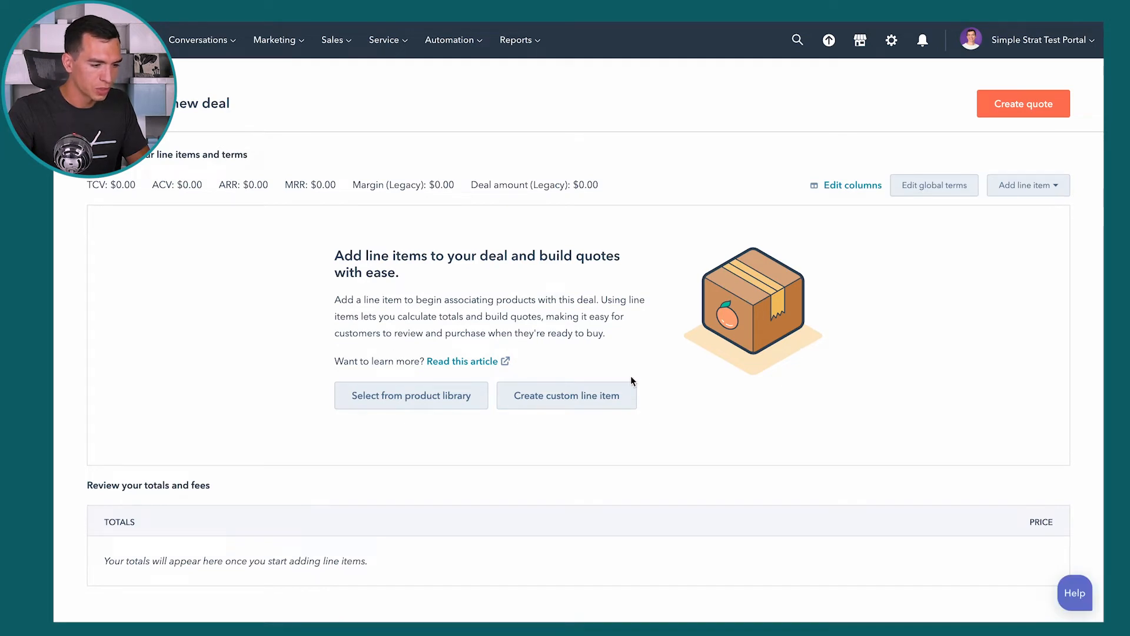
{"action": "mouse_move", "coordinate": [487, 427]}
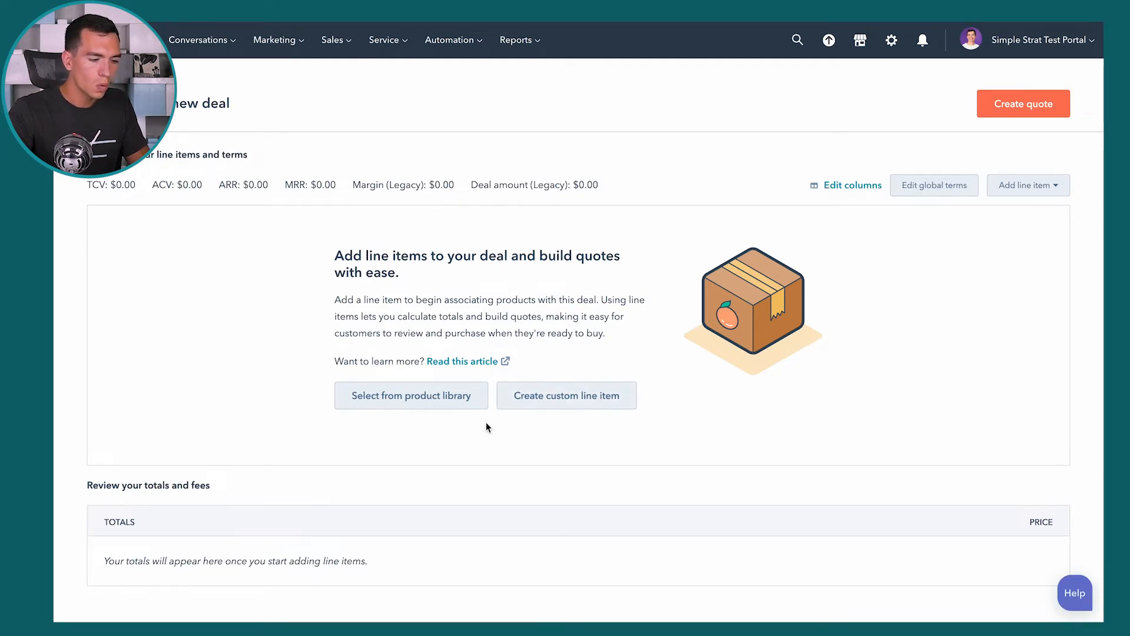
{"action": "mouse_move", "coordinate": [427, 421]}
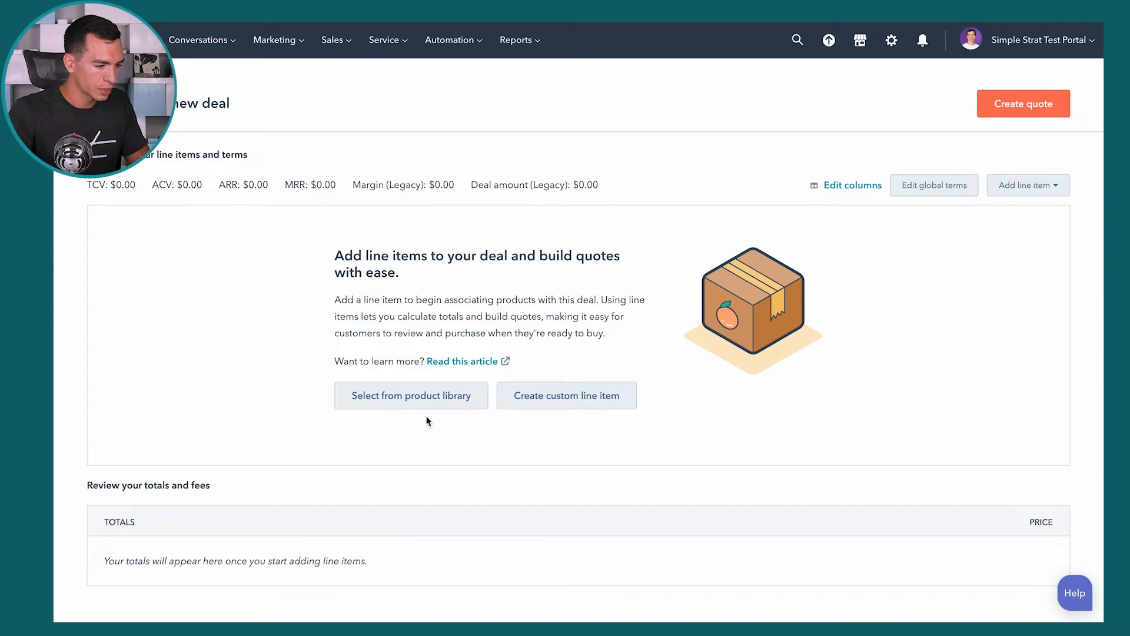
{"action": "left_click", "coordinate": [411, 395]}
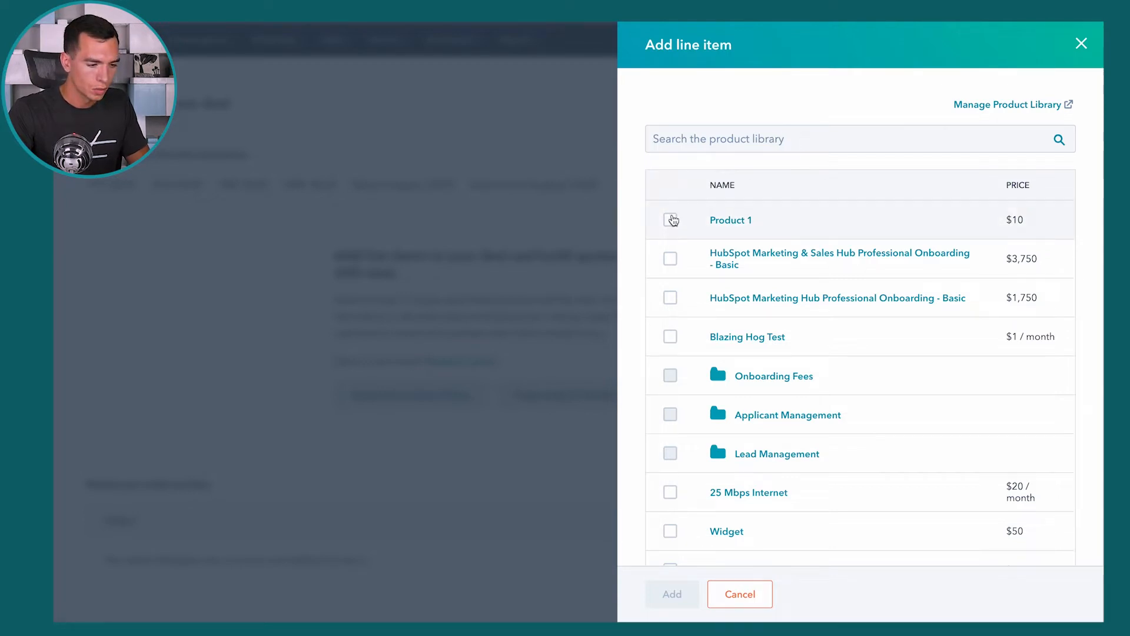
{"action": "left_click", "coordinate": [670, 220]}
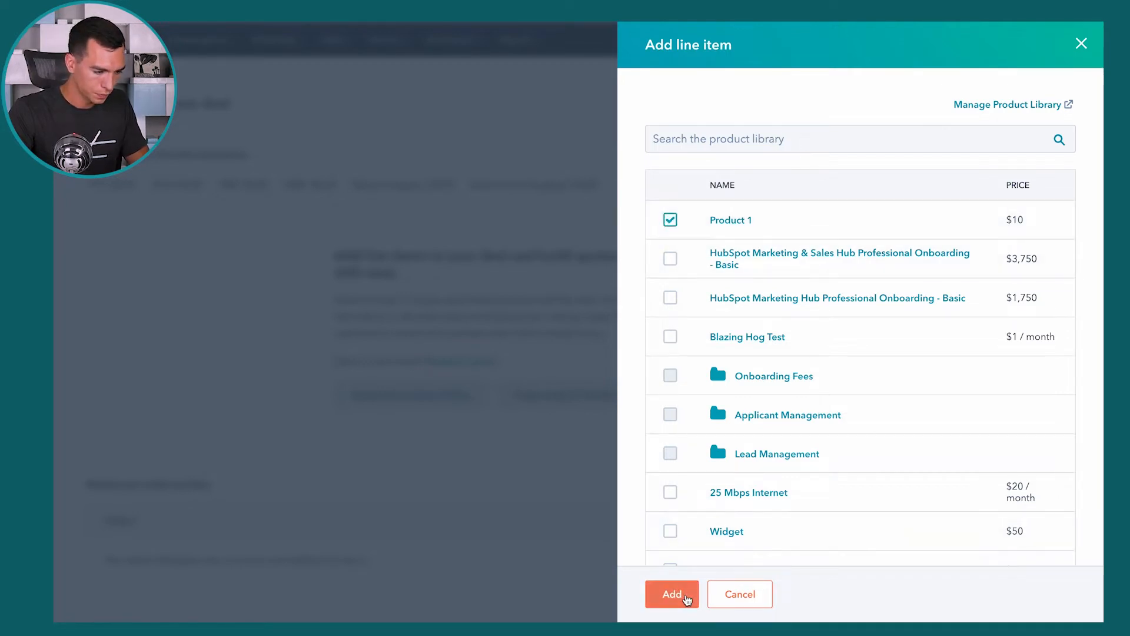
{"action": "left_click", "coordinate": [672, 594]}
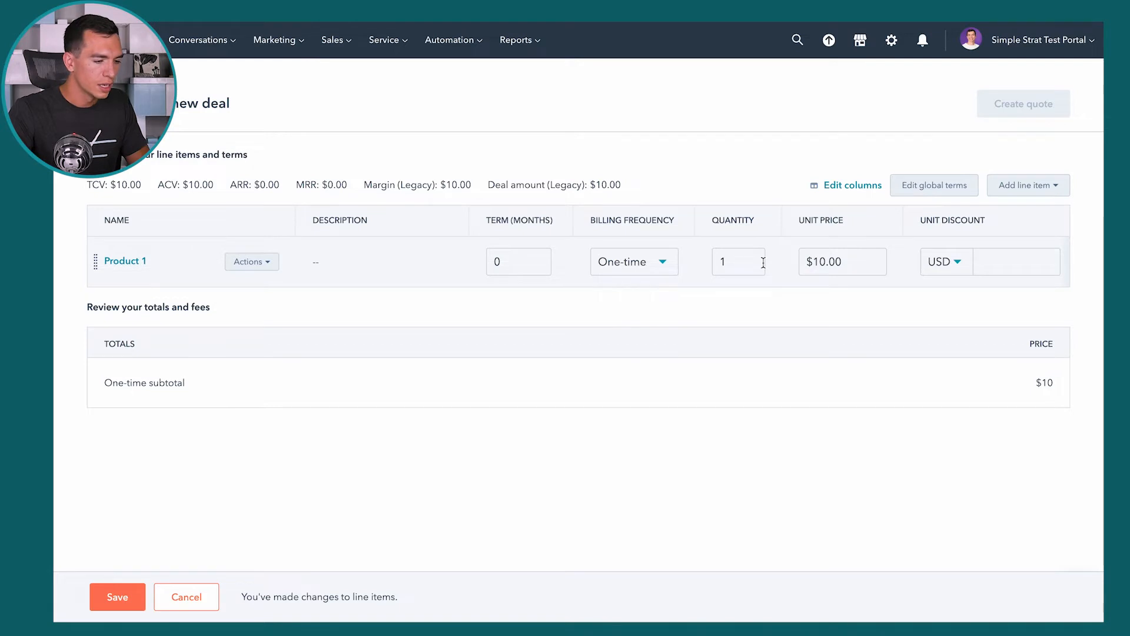
{"action": "left_click", "coordinate": [251, 261]}
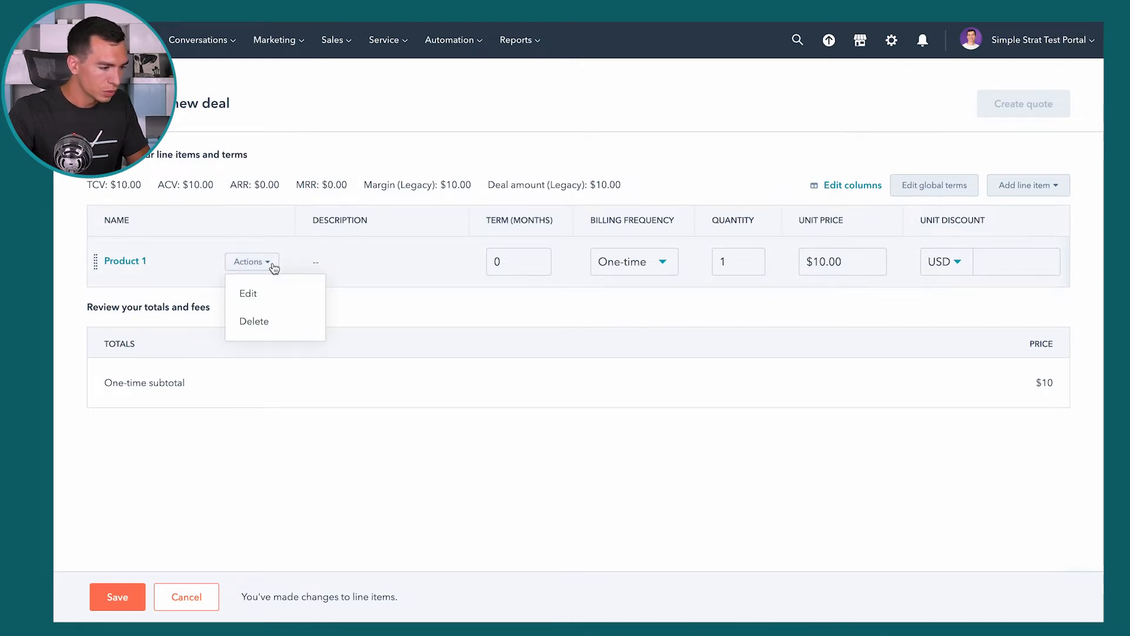
{"action": "left_click", "coordinate": [247, 293]}
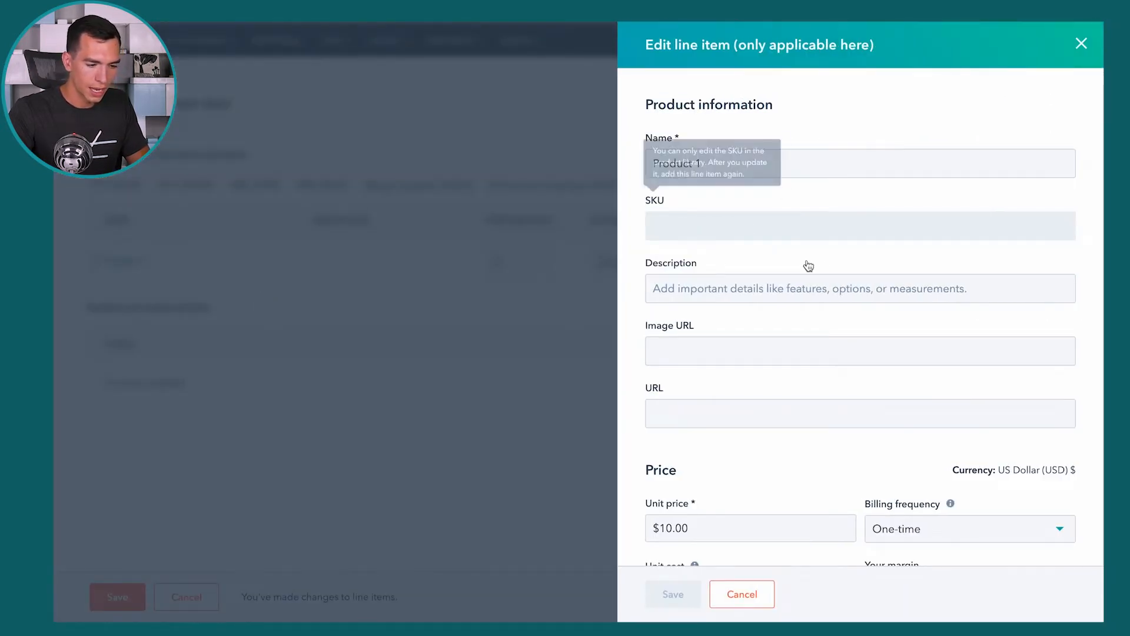
{"action": "scroll", "scroll_direction": "down", "scroll_amount": 3}
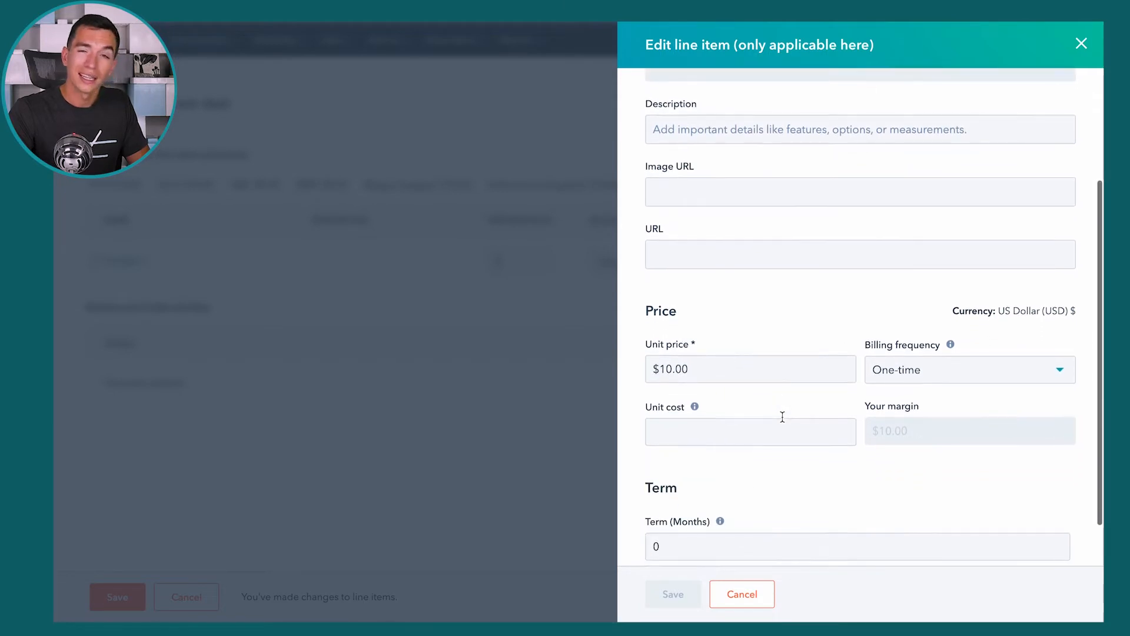
{"action": "scroll", "scroll_direction": "up", "scroll_amount": 3}
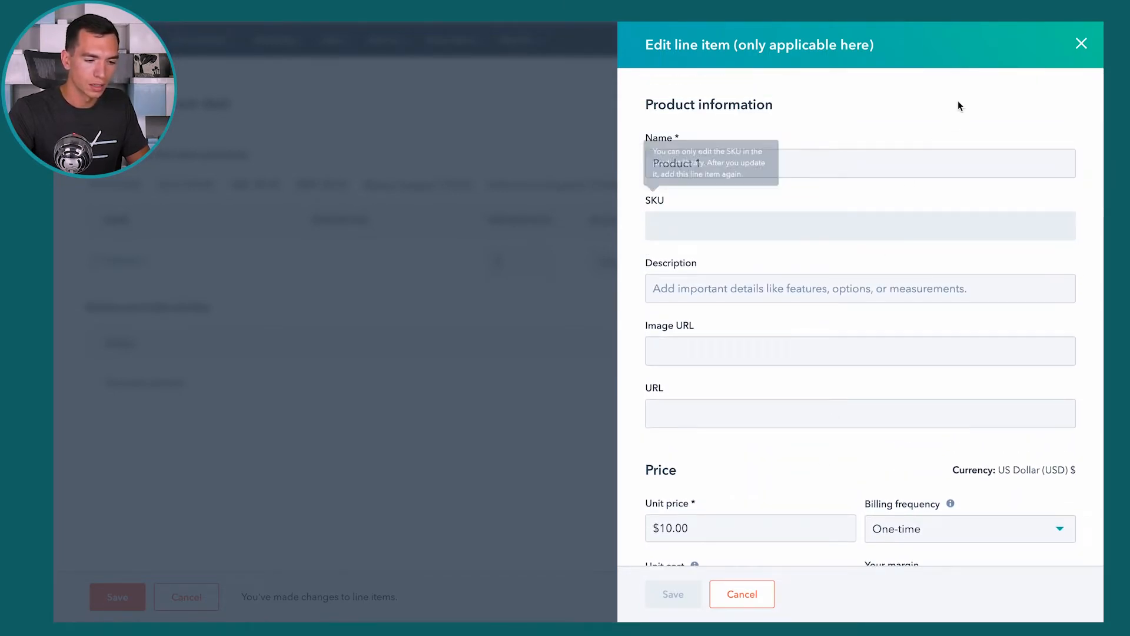
{"action": "left_click", "coordinate": [1082, 44]}
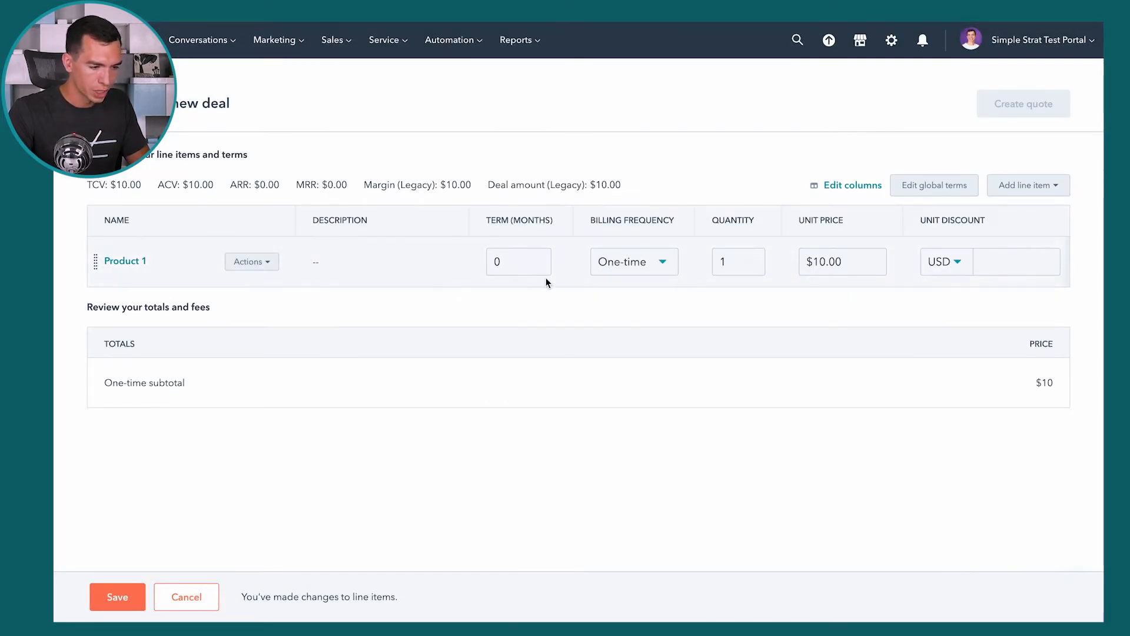
Step: Enter a $5.00 unit discount for Product 1 and check its net price
{"action": "left_click", "coordinate": [941, 261]}
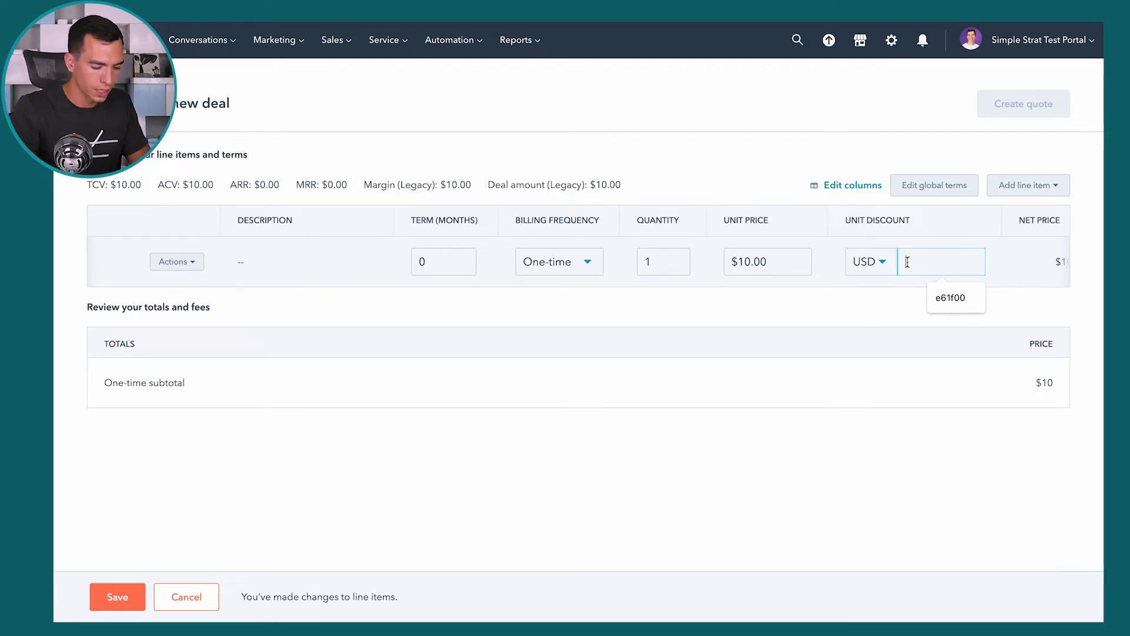
{"action": "type", "text": "5.00"}
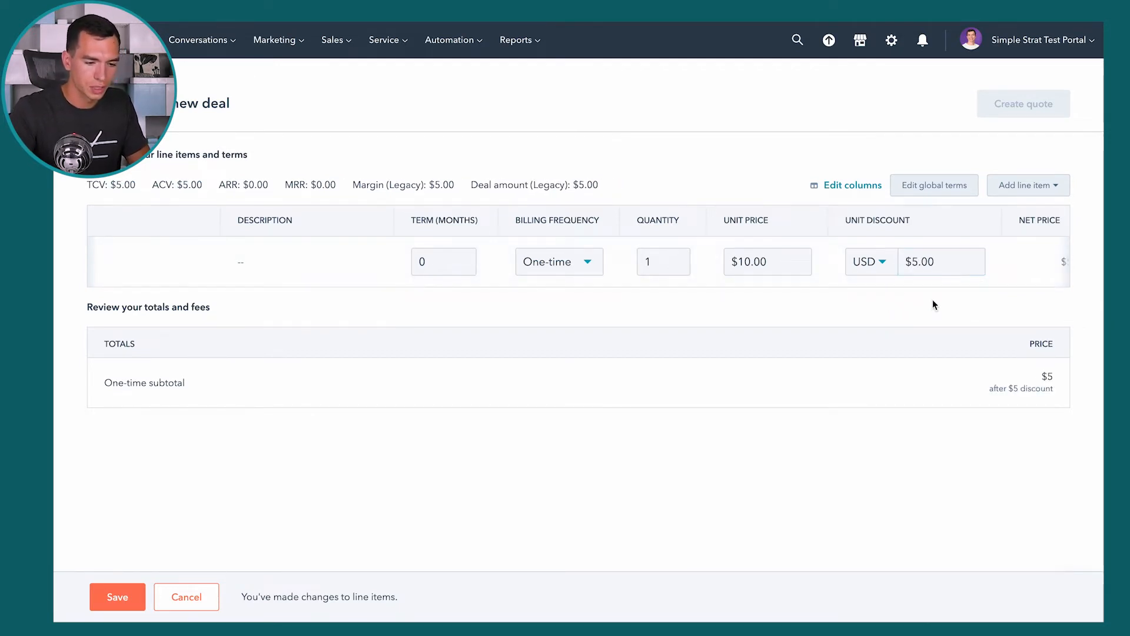
{"action": "scroll", "scroll_direction": "right", "scroll_amount": 3}
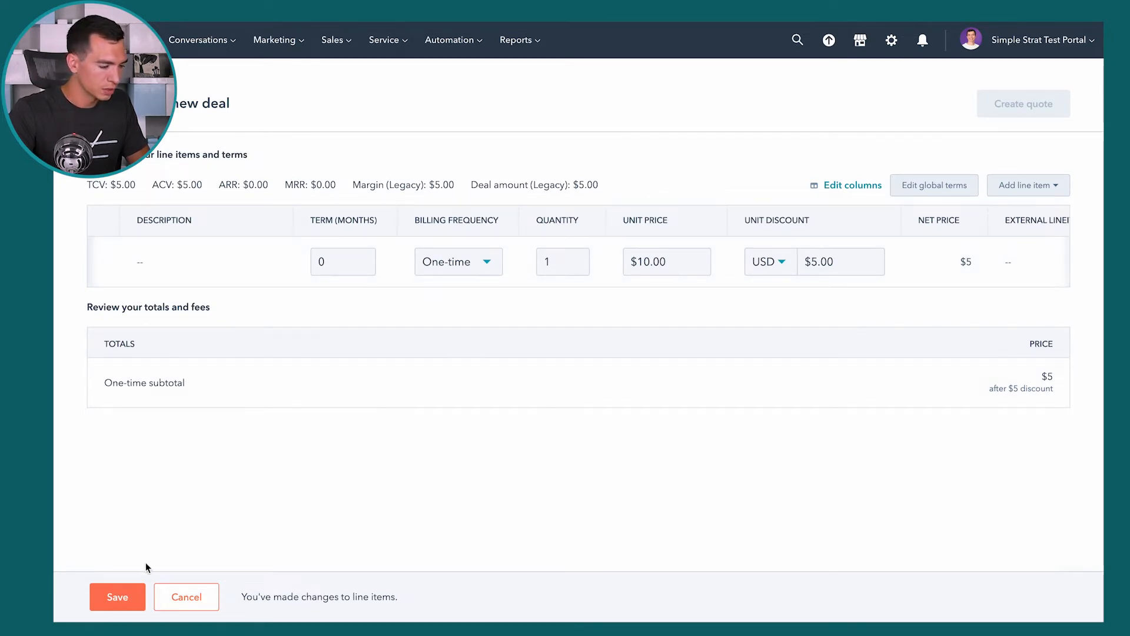
Step: Save the discounted line item and update the deal amount to $5.00
{"action": "left_click", "coordinate": [117, 597]}
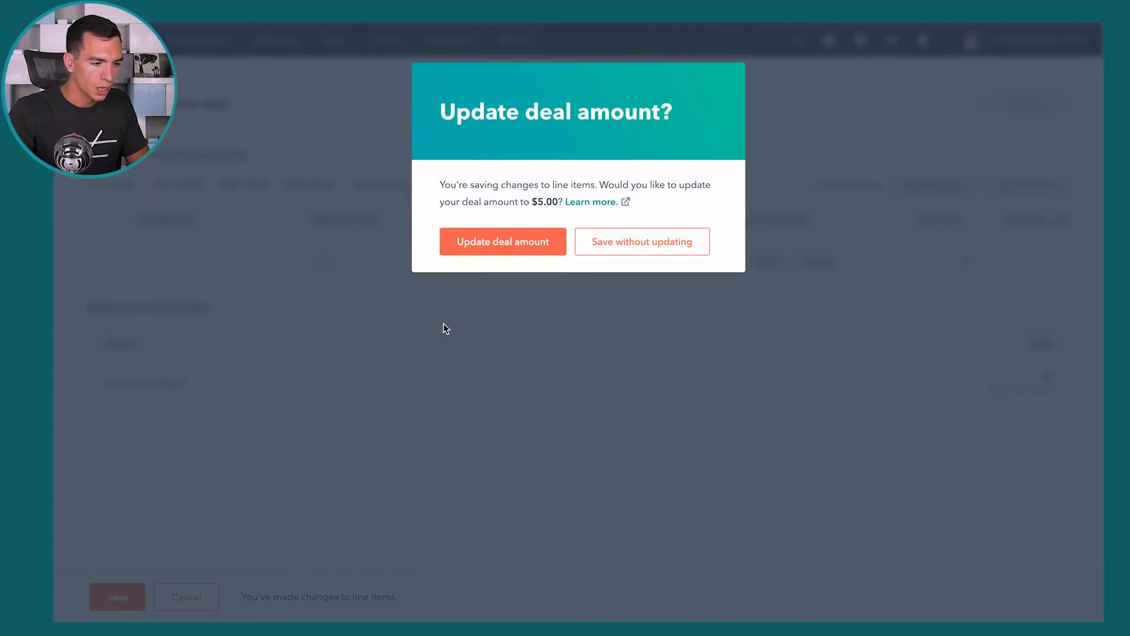
{"action": "mouse_move", "coordinate": [669, 196]}
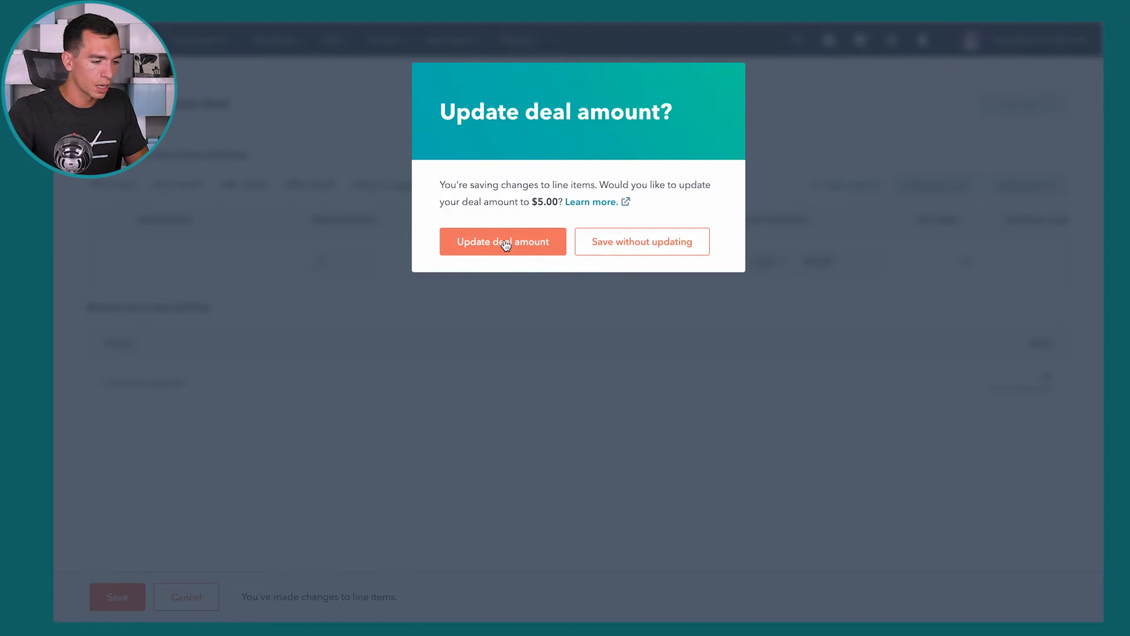
{"action": "left_click", "coordinate": [503, 242]}
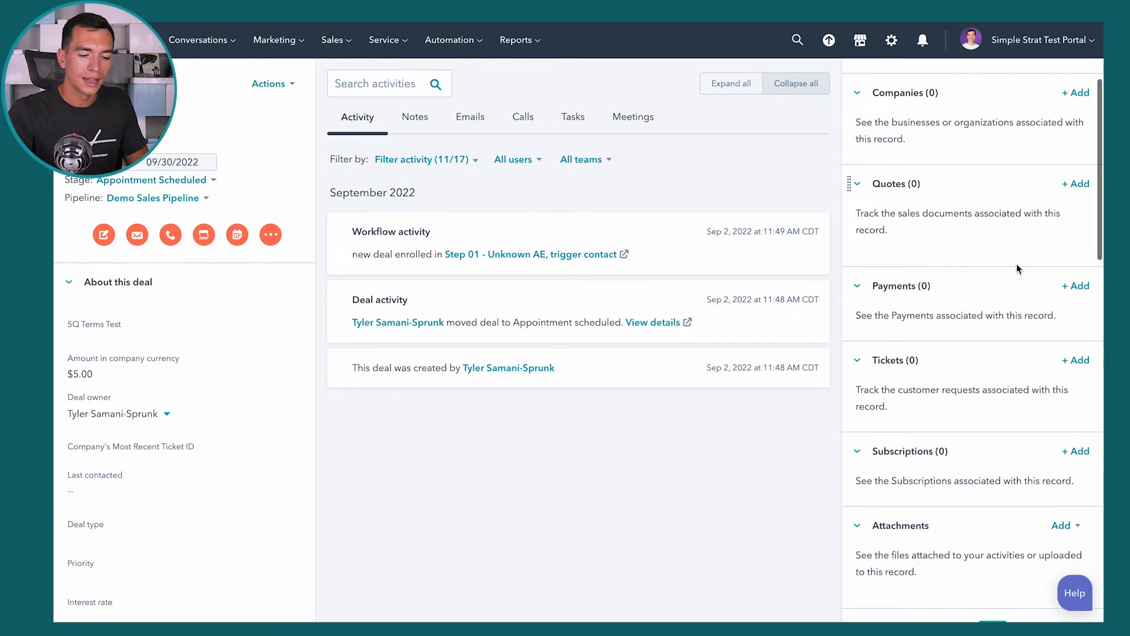
Step: Check the Line items card in the sidebar, then open Deals settings from the gear icon
{"action": "scroll", "scroll_direction": "down", "scroll_amount": 3}
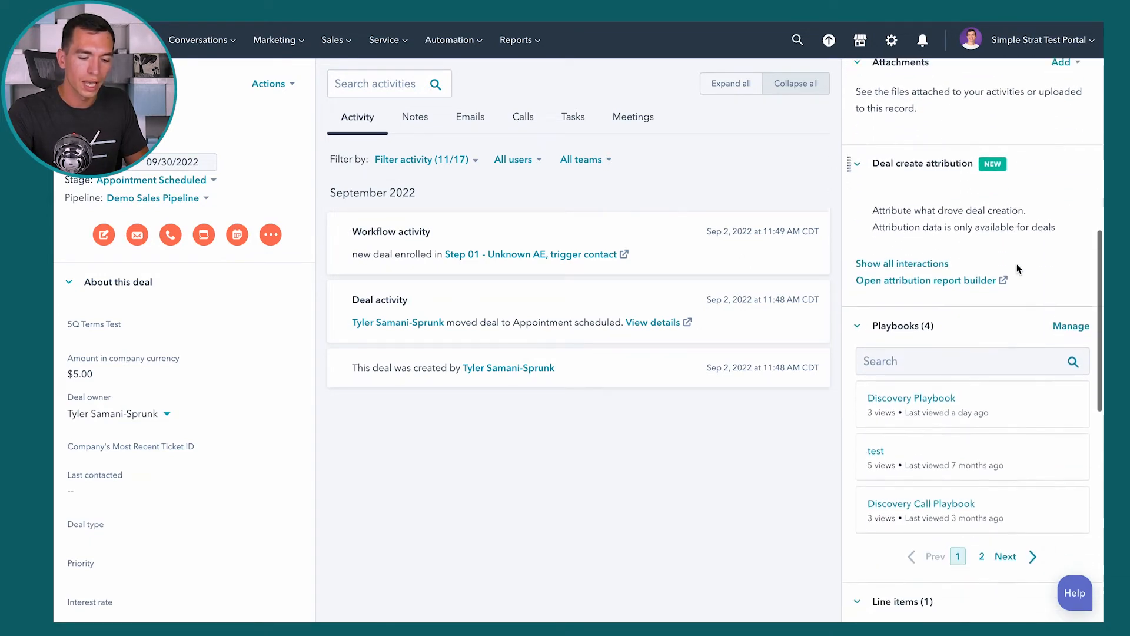
{"action": "scroll", "scroll_direction": "down", "scroll_amount": 3}
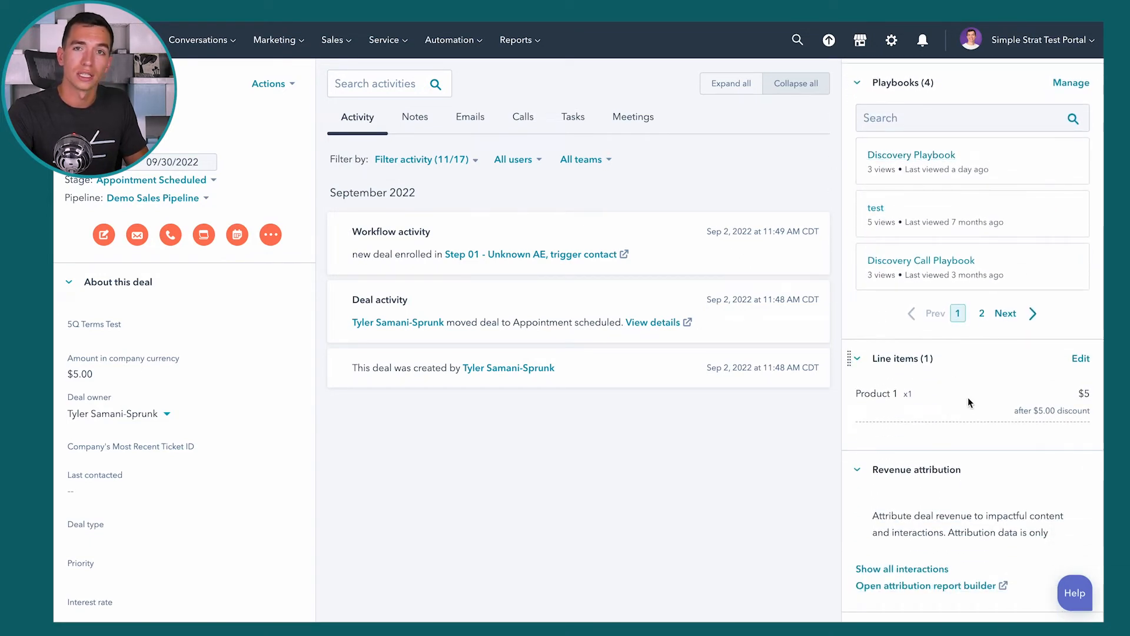
{"action": "mouse_move", "coordinate": [973, 383]}
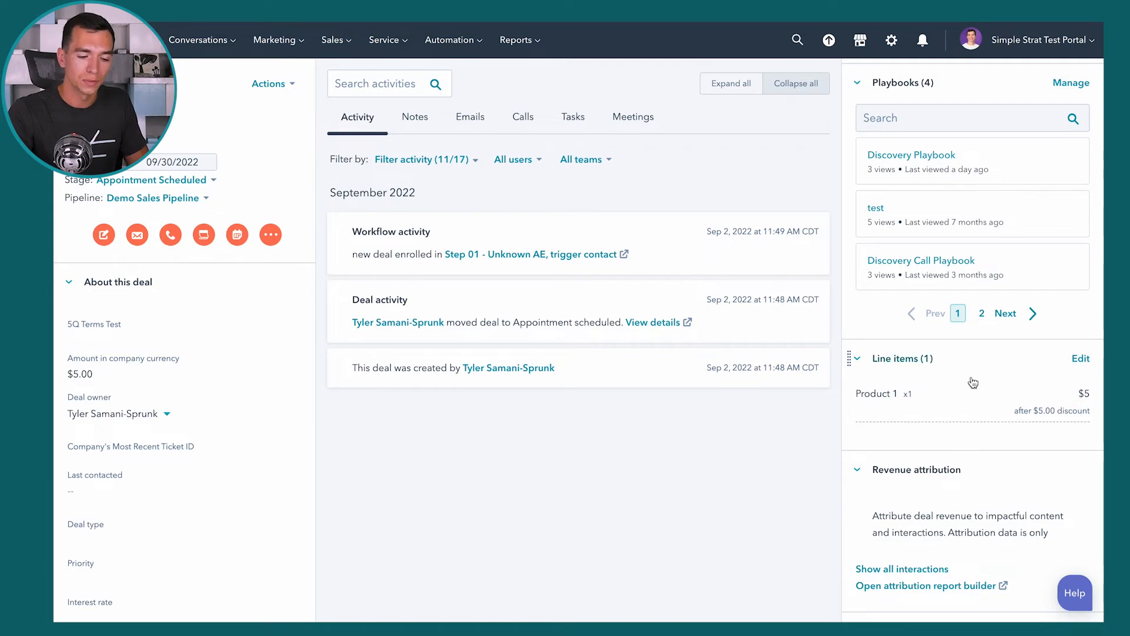
{"action": "scroll", "scroll_direction": "down", "scroll_amount": 3}
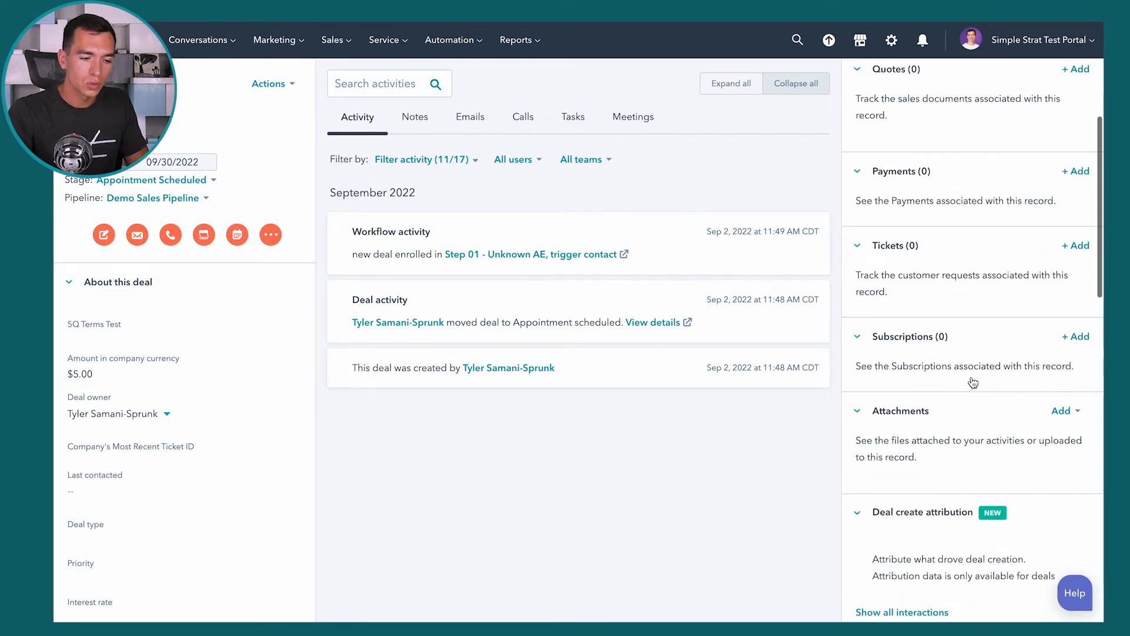
{"action": "scroll", "scroll_direction": "up", "scroll_amount": 3}
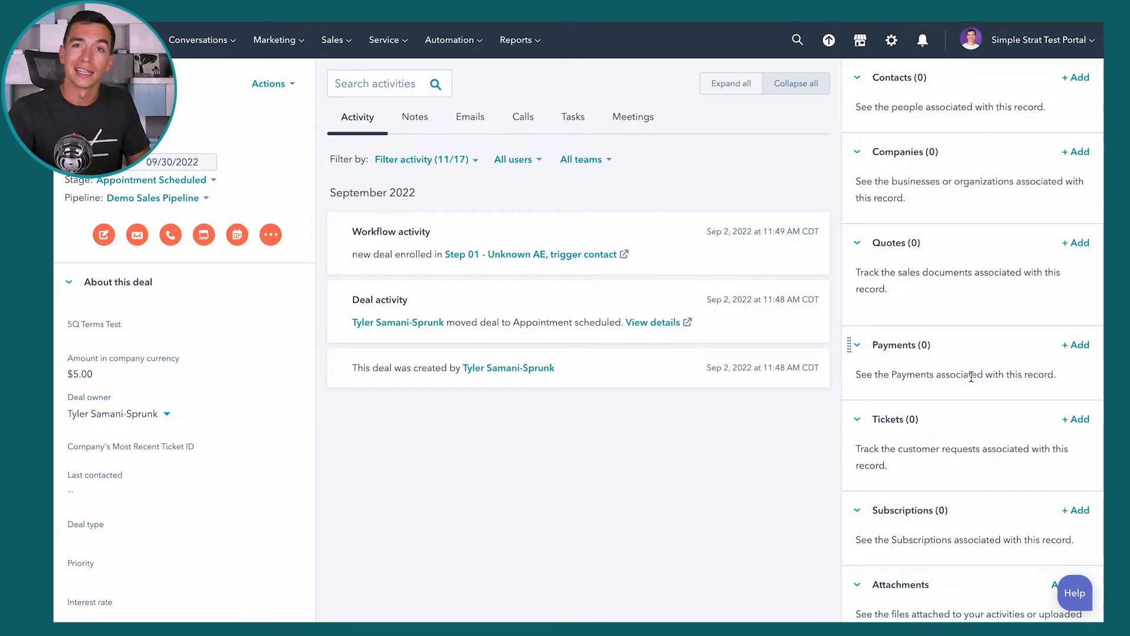
{"action": "mouse_move", "coordinate": [952, 379]}
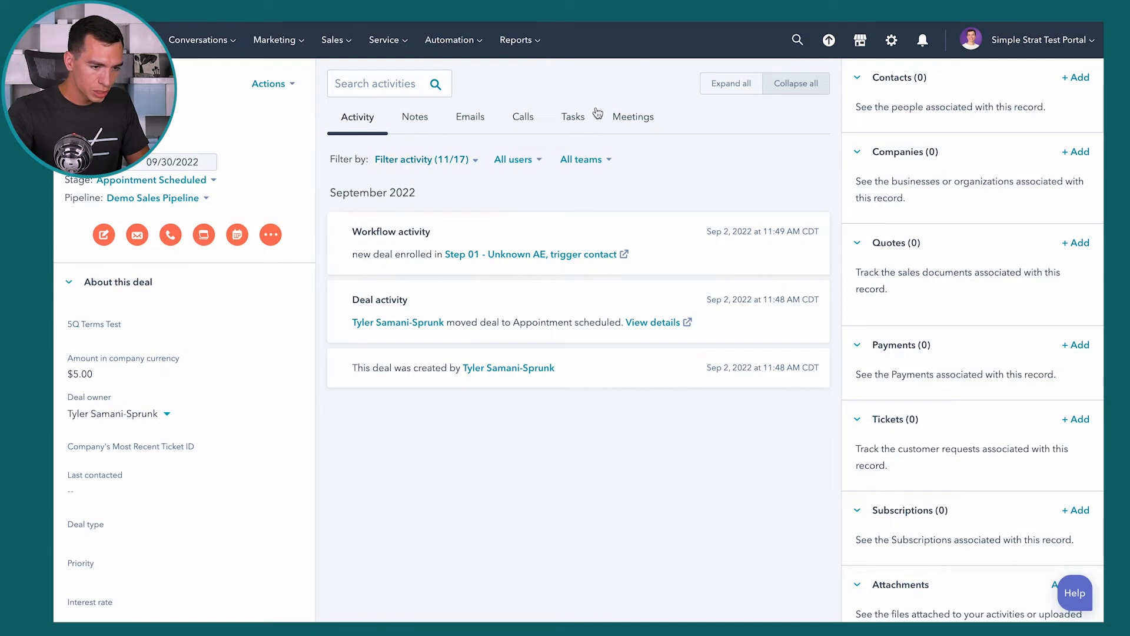
{"action": "mouse_move", "coordinate": [791, 164]}
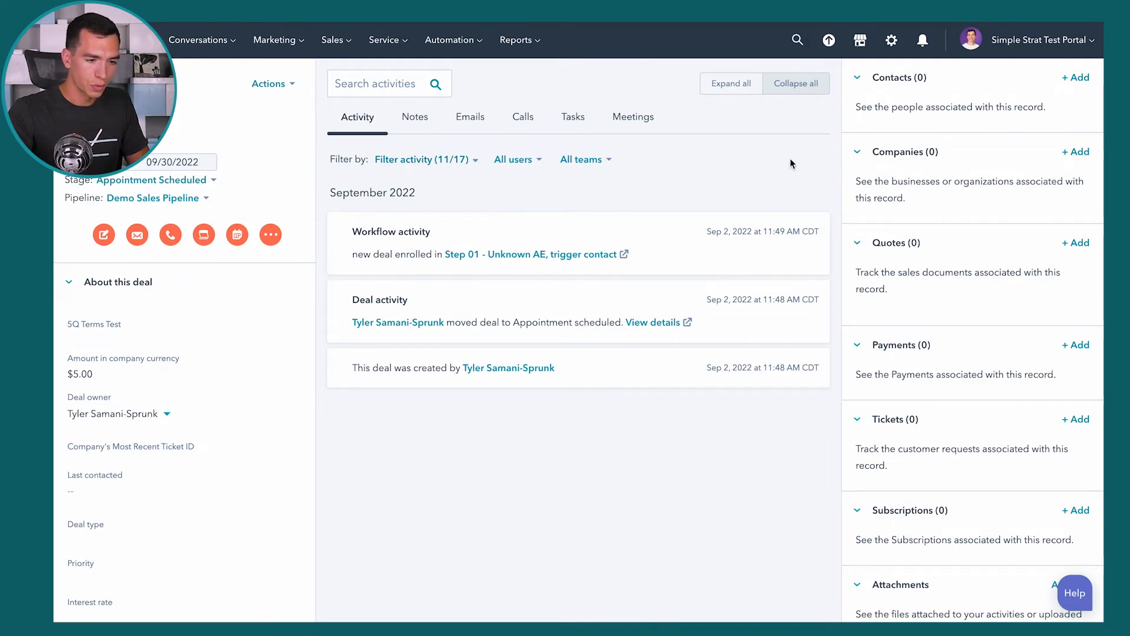
{"action": "mouse_move", "coordinate": [892, 39]}
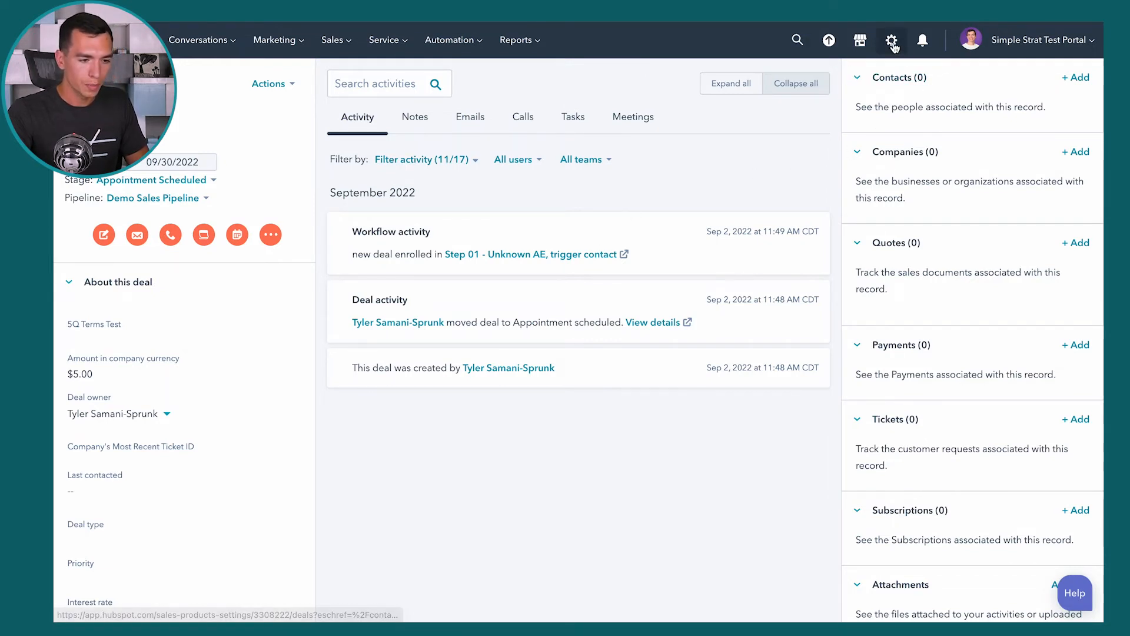
{"action": "left_click", "coordinate": [892, 39]}
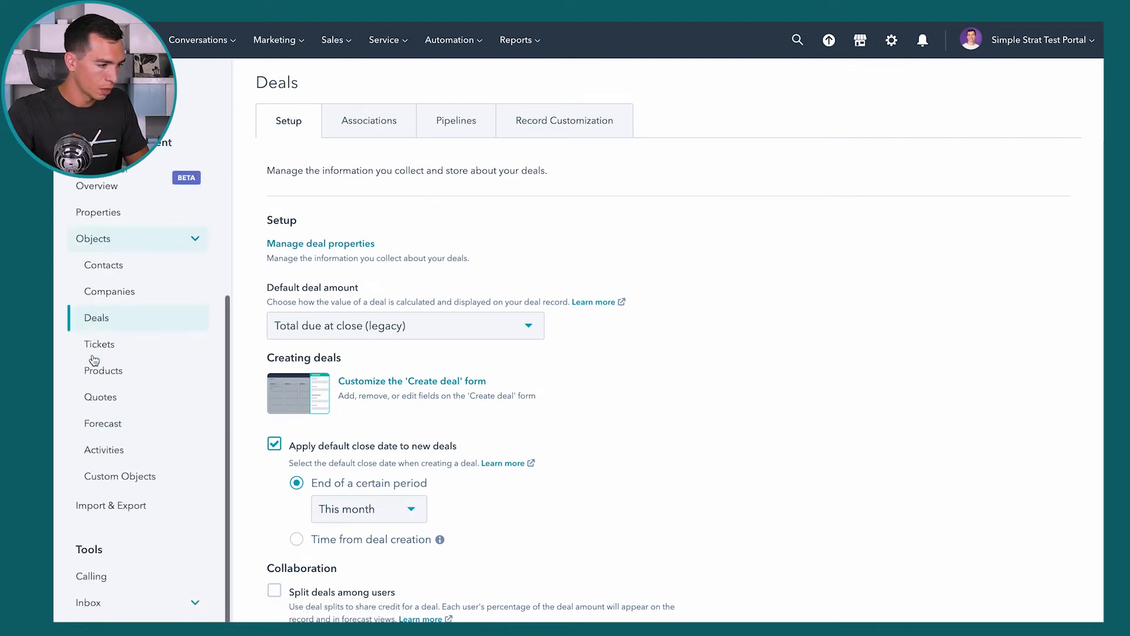